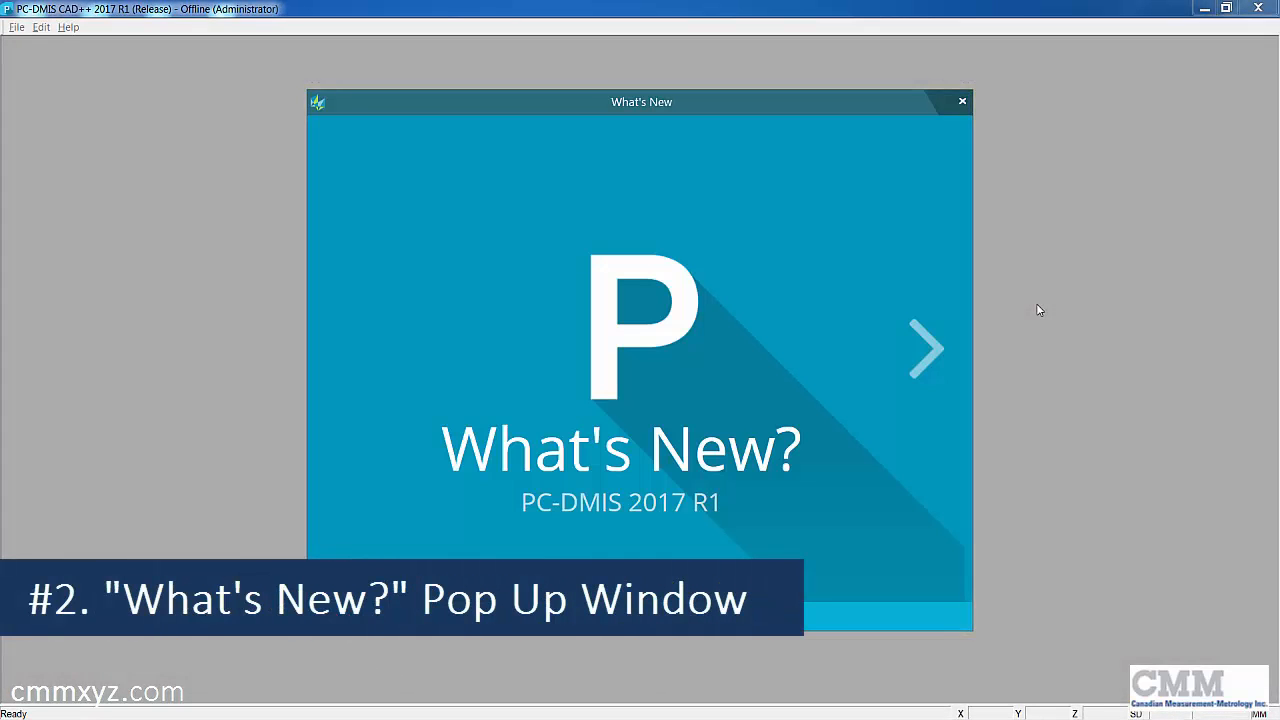
Advance through the What's New slides to the QuickFeature Anywhere feature.
left_click(924, 348)
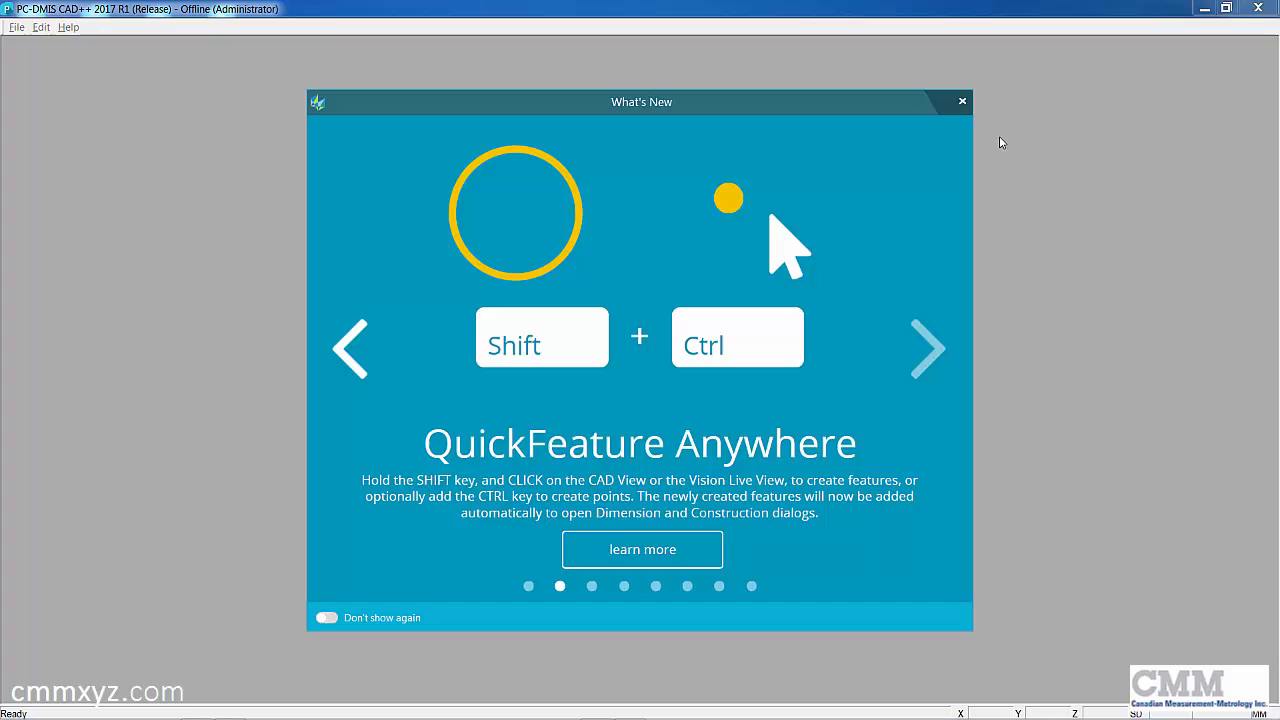
left_click(68, 28)
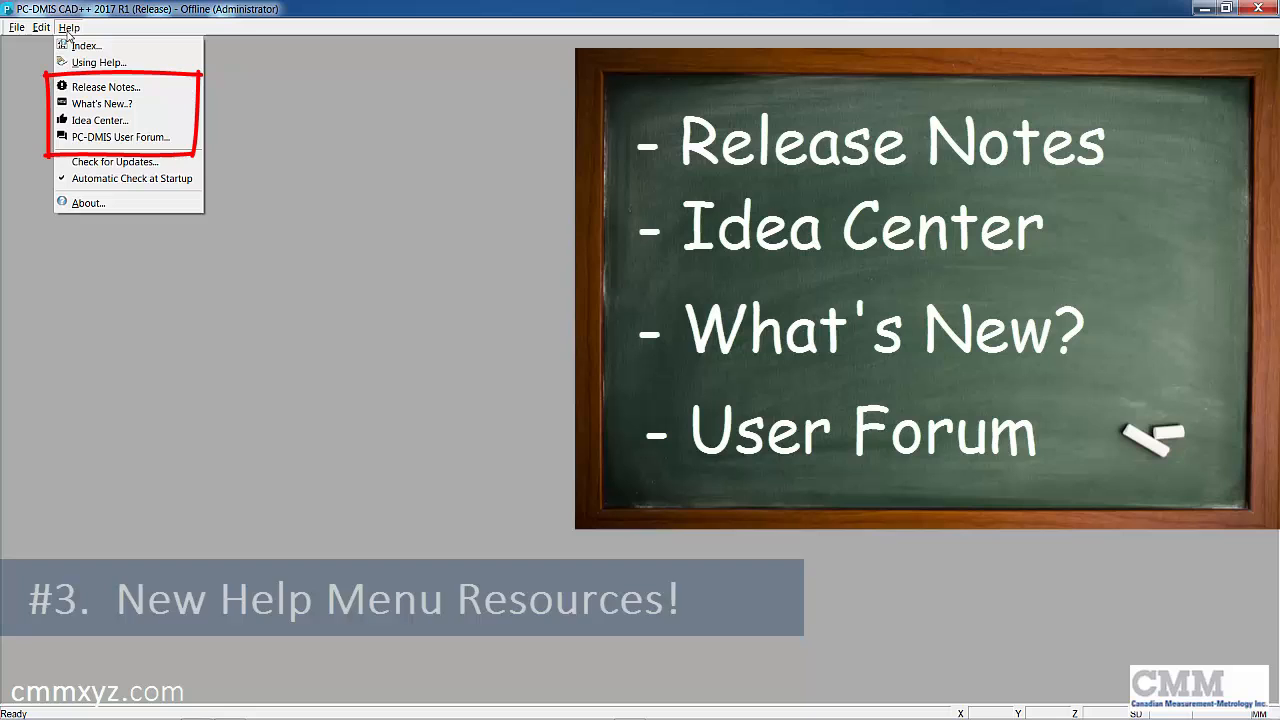
mouse_move(106, 88)
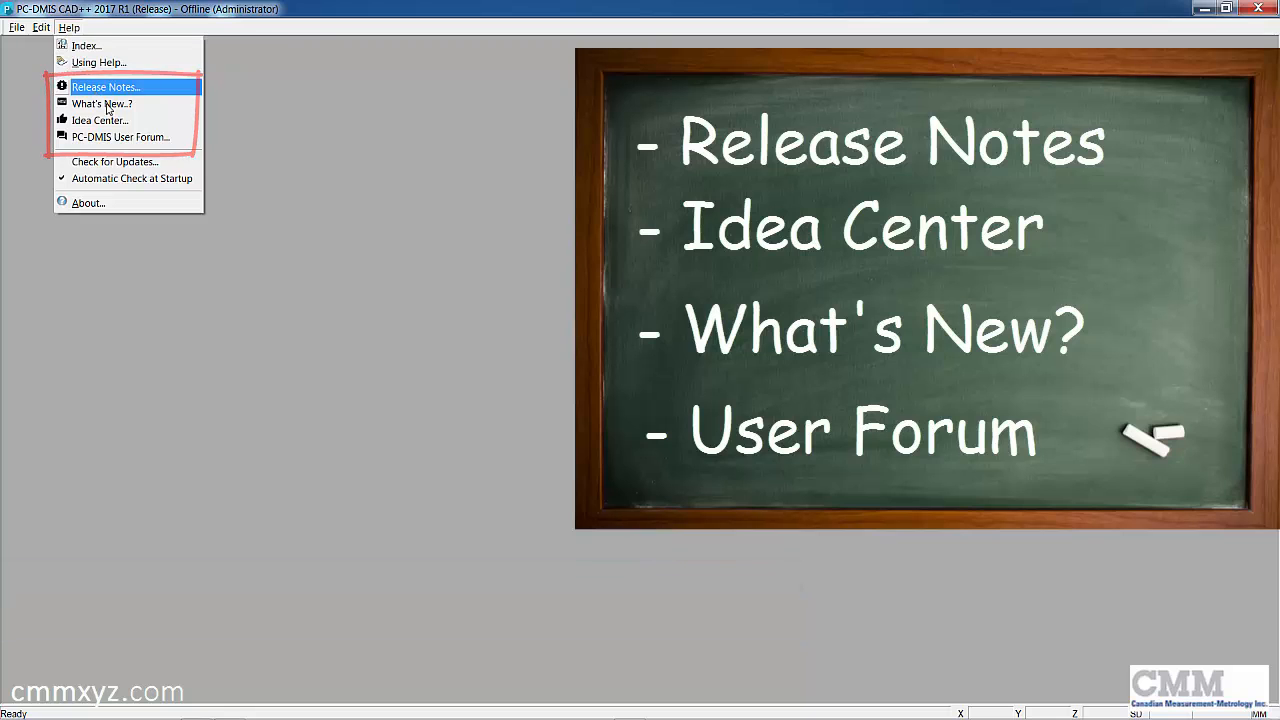
Choose Help > Idea Center to launch the HexagonMI Idea Center web page.
left_click(98, 120)
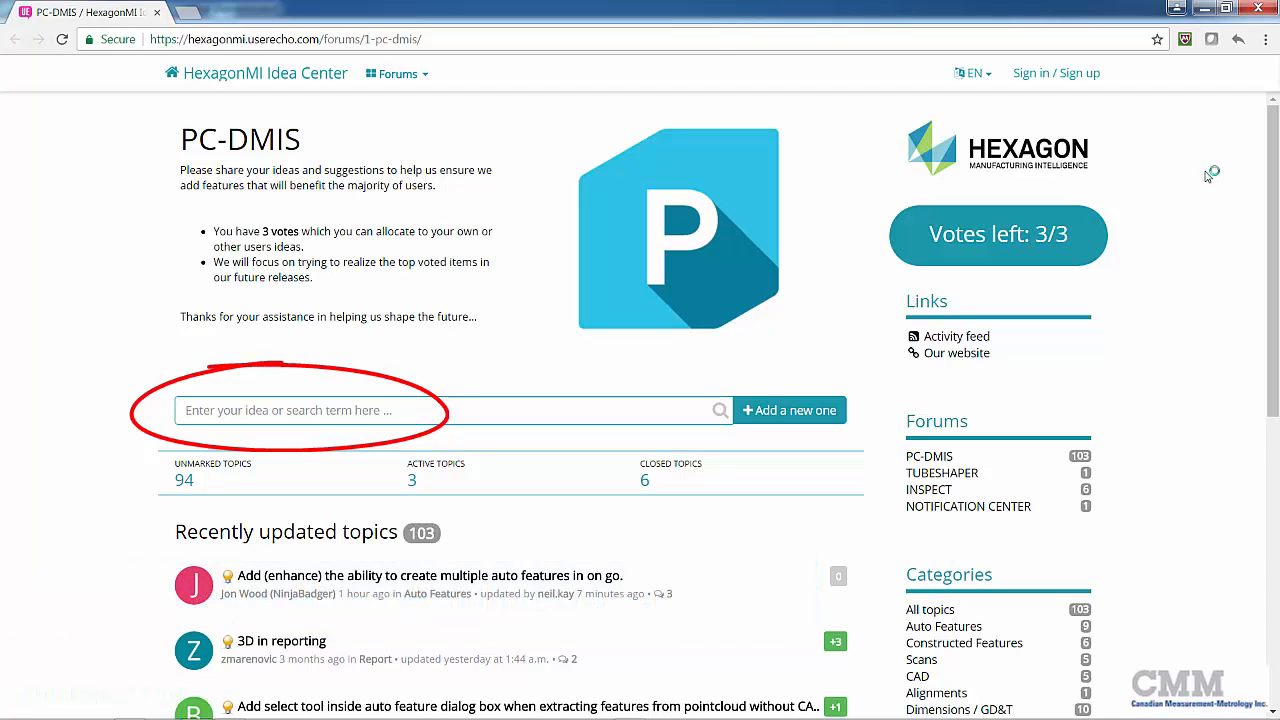
mouse_move(1200, 220)
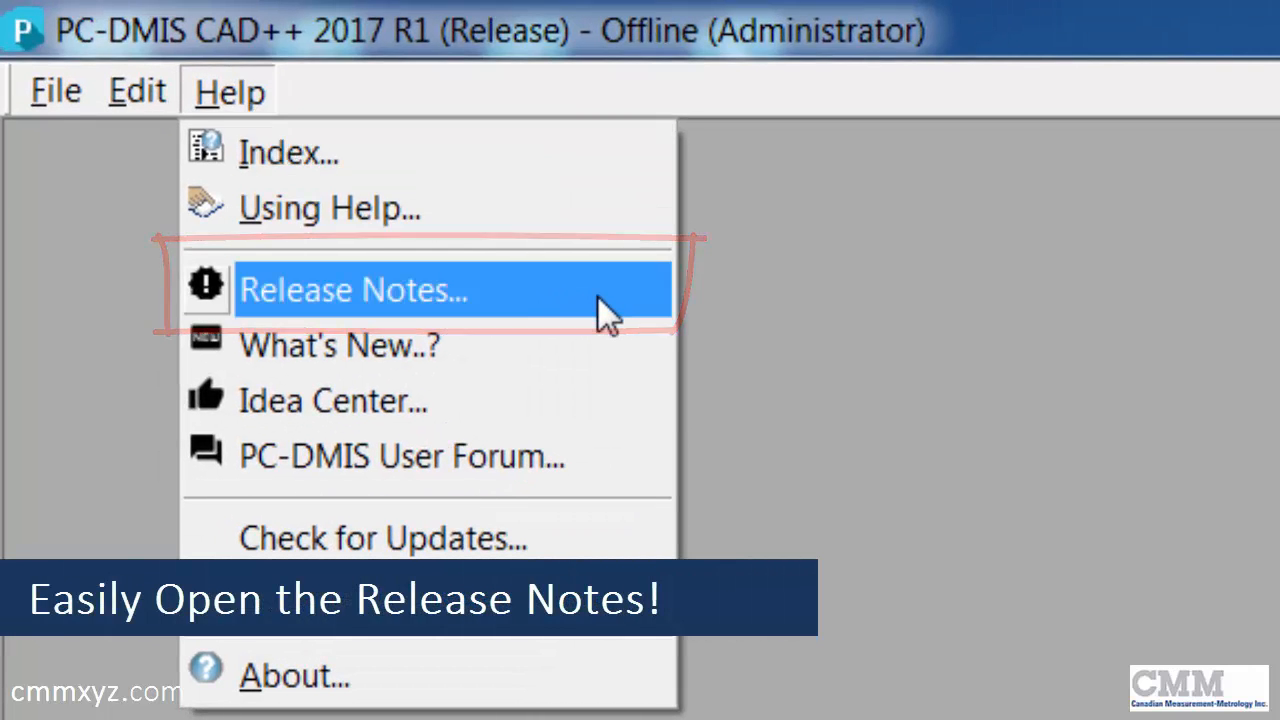
Choose Help > Release Notes to load the PC-DMIS 2017 R1 release notes PDF.
left_click(352, 288)
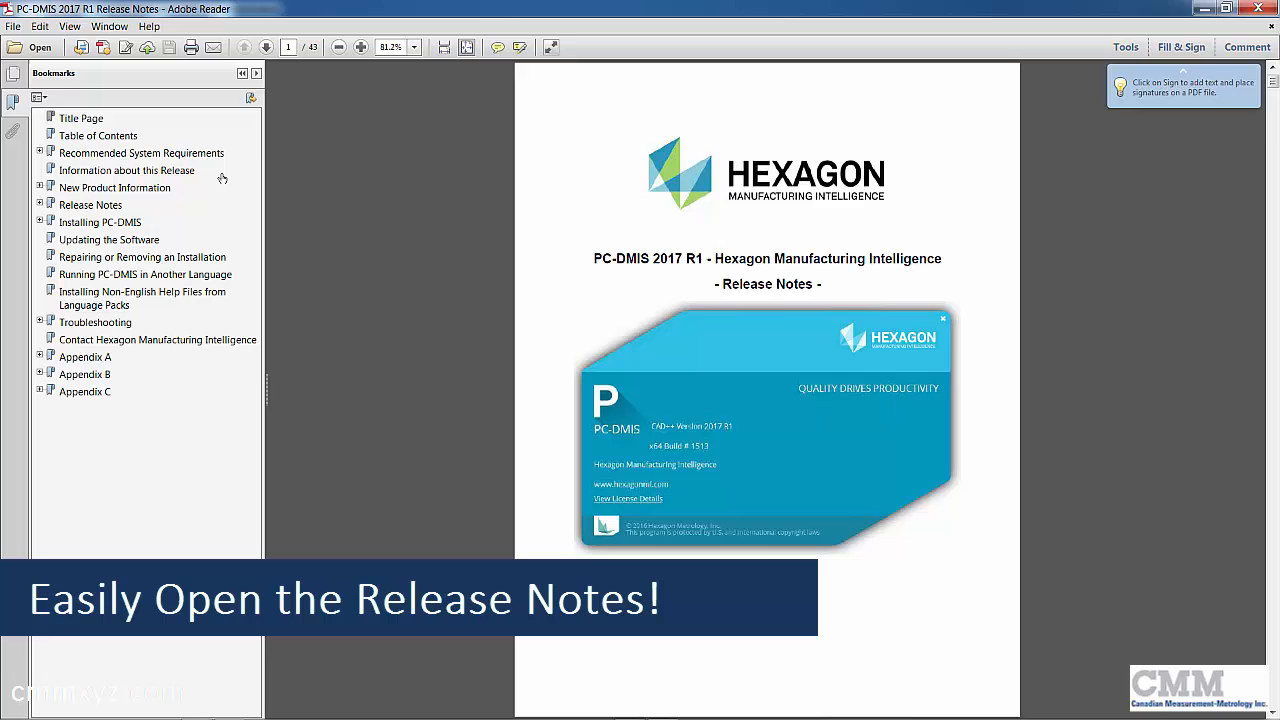
Jump to the Recommended System Requirements bookmark and highlight the 32-bit support notice.
left_click(140, 152)
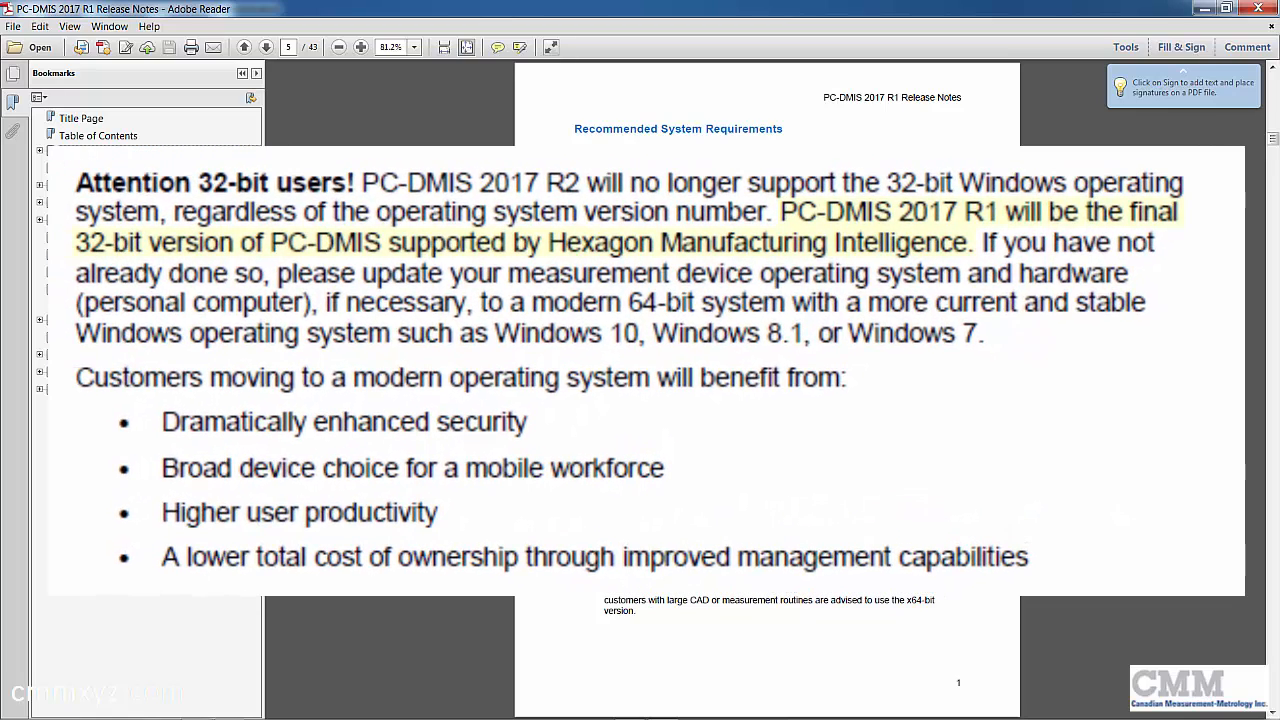
left_click_drag(780, 212, 964, 242)
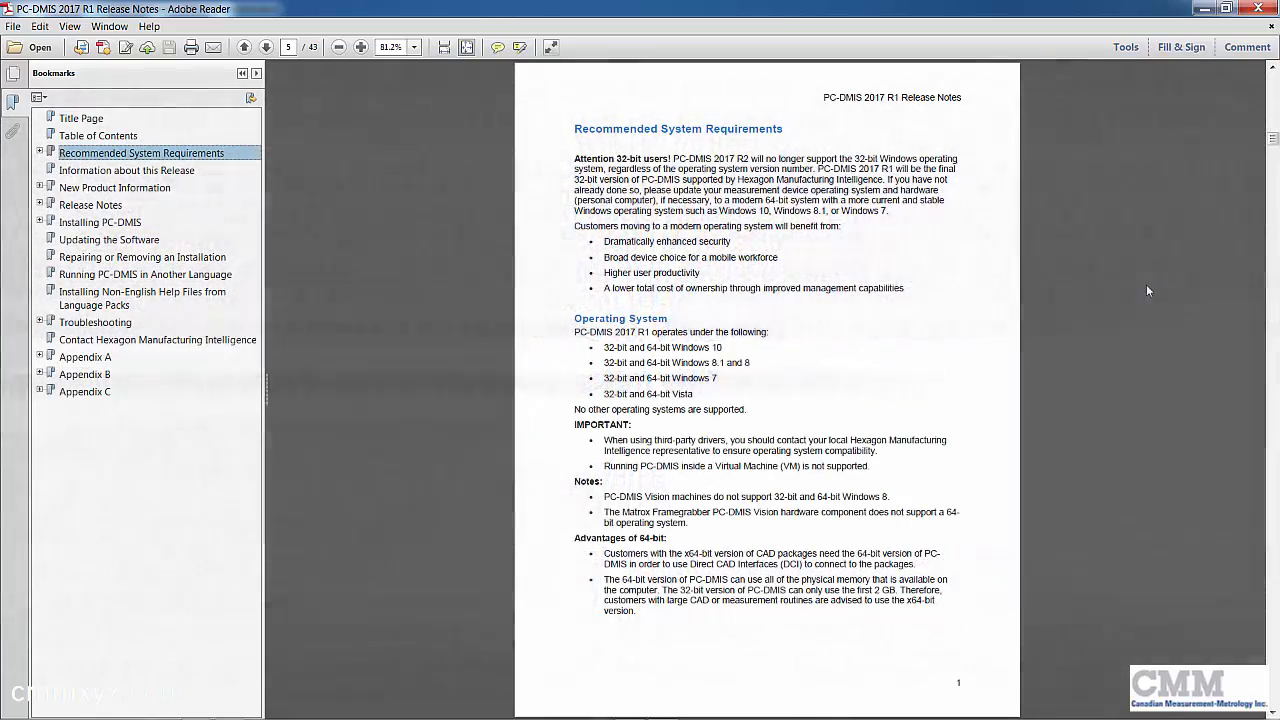
mouse_move(1260, 8)
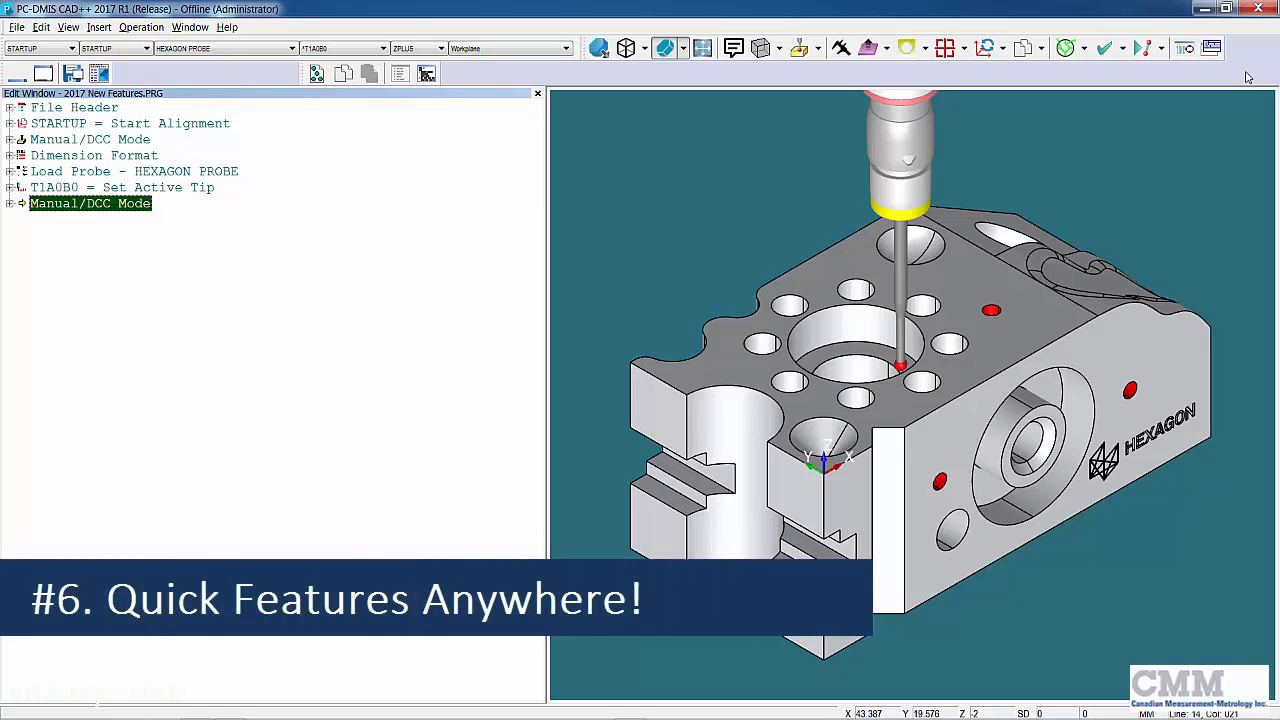
mouse_move(1024, 96)
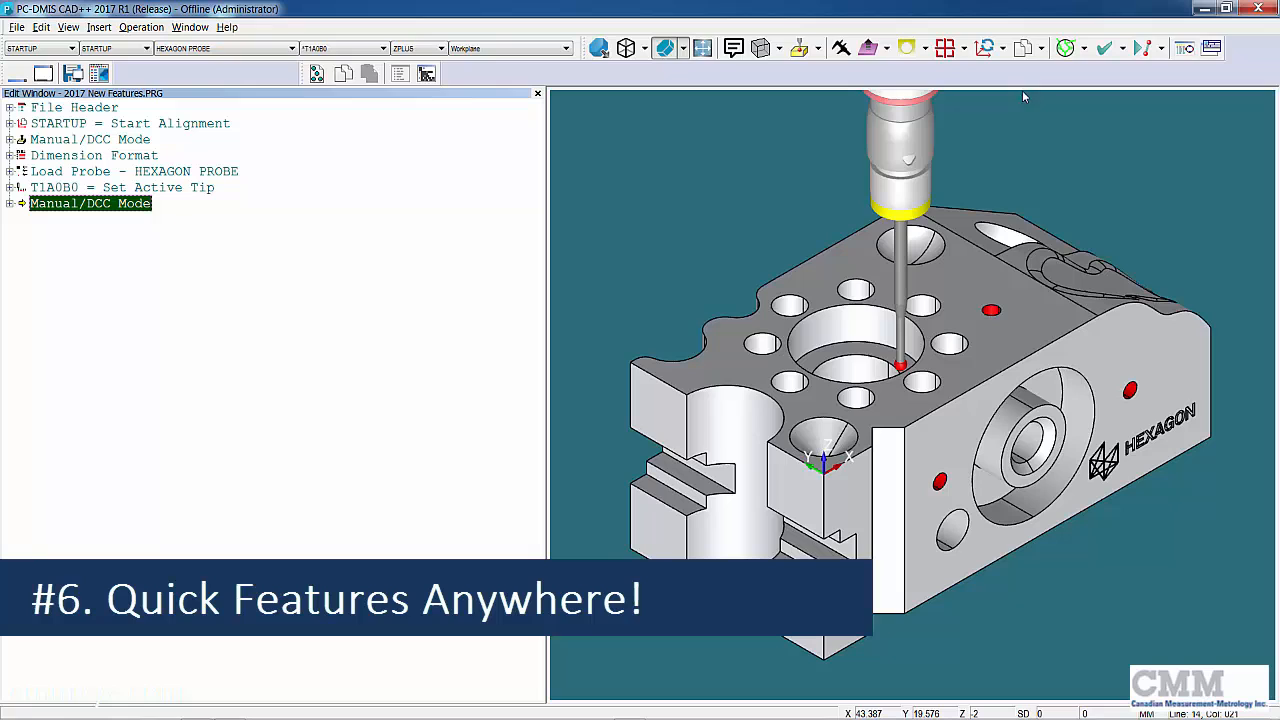
Create a contact circle from a model hole and location dimensions LOC1–LOC3 for CIR1–CIR3.
left_click(944, 48)
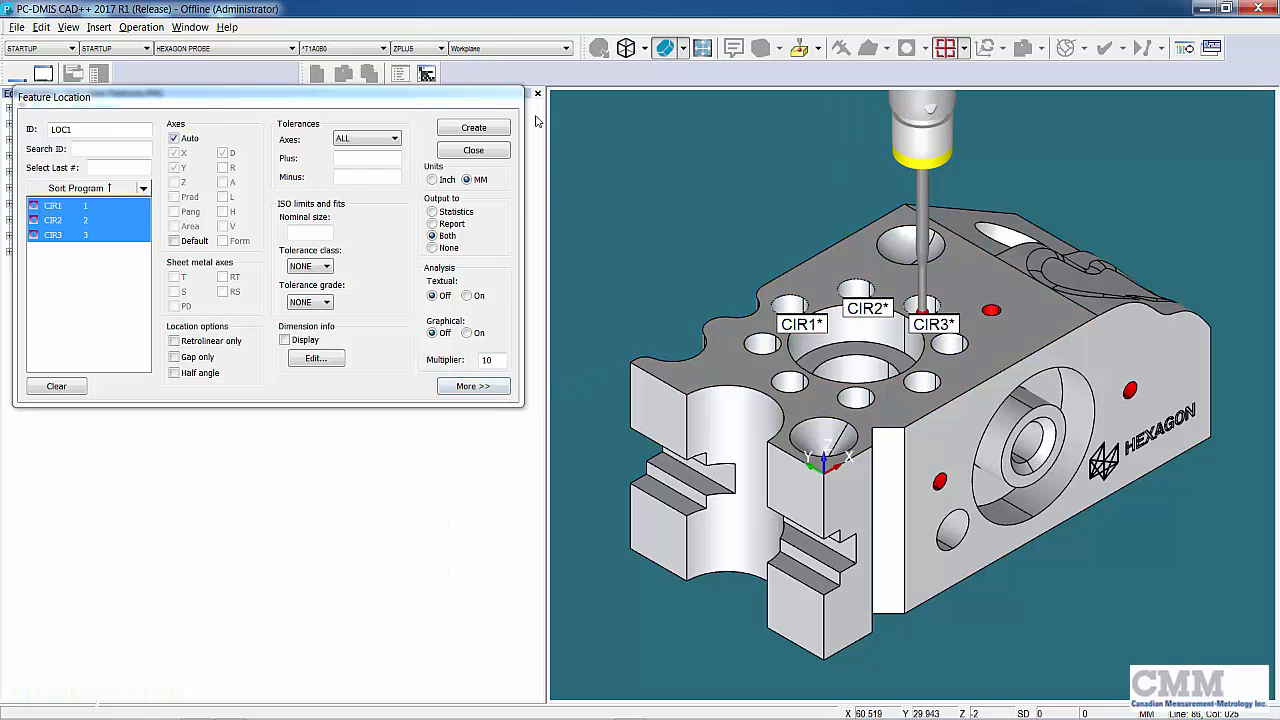
left_click(472, 150)
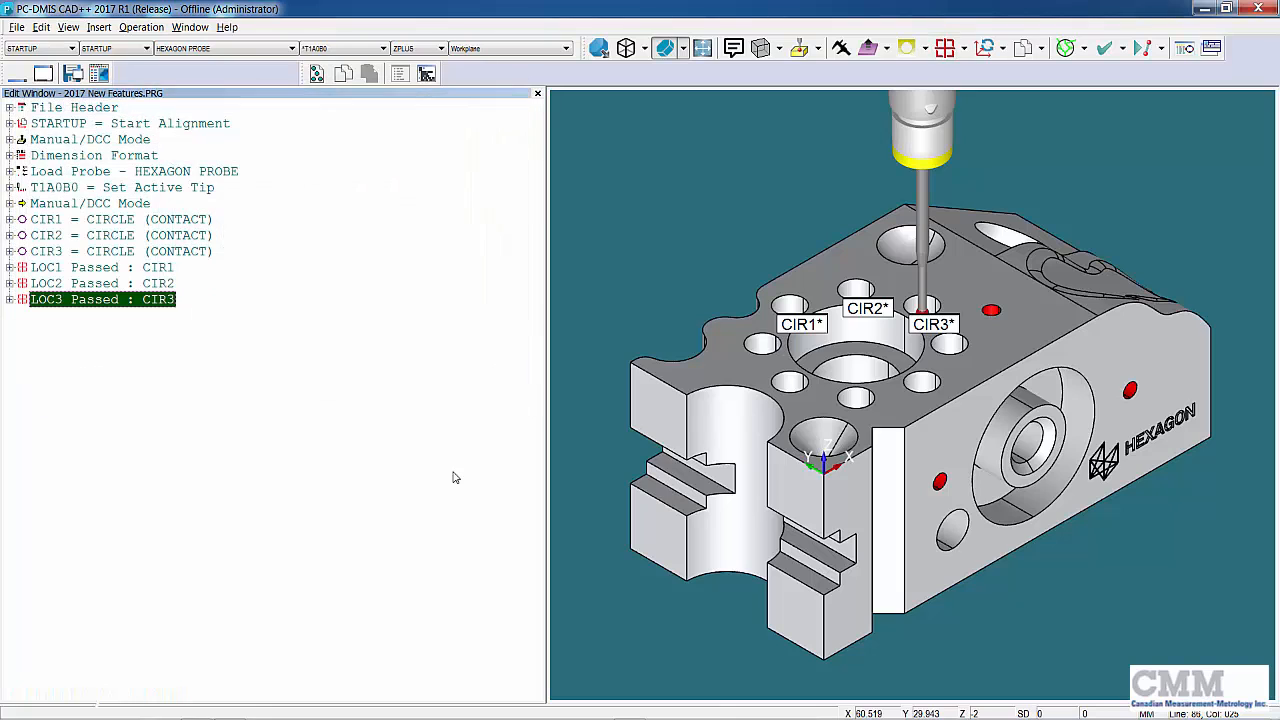
Build constructed circle from circles CIR2–CIR5 via Insert > Feature > Constructed > Circle.
left_click(178, 218)
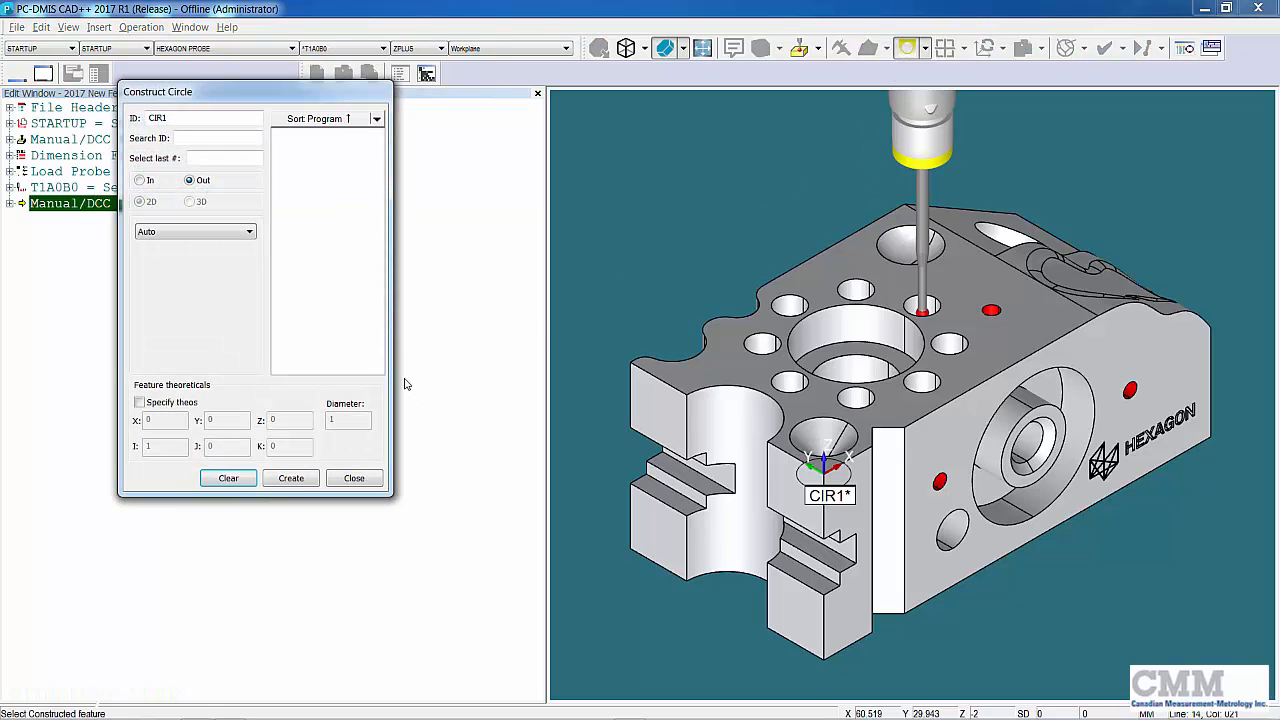
mouse_move(830, 396)
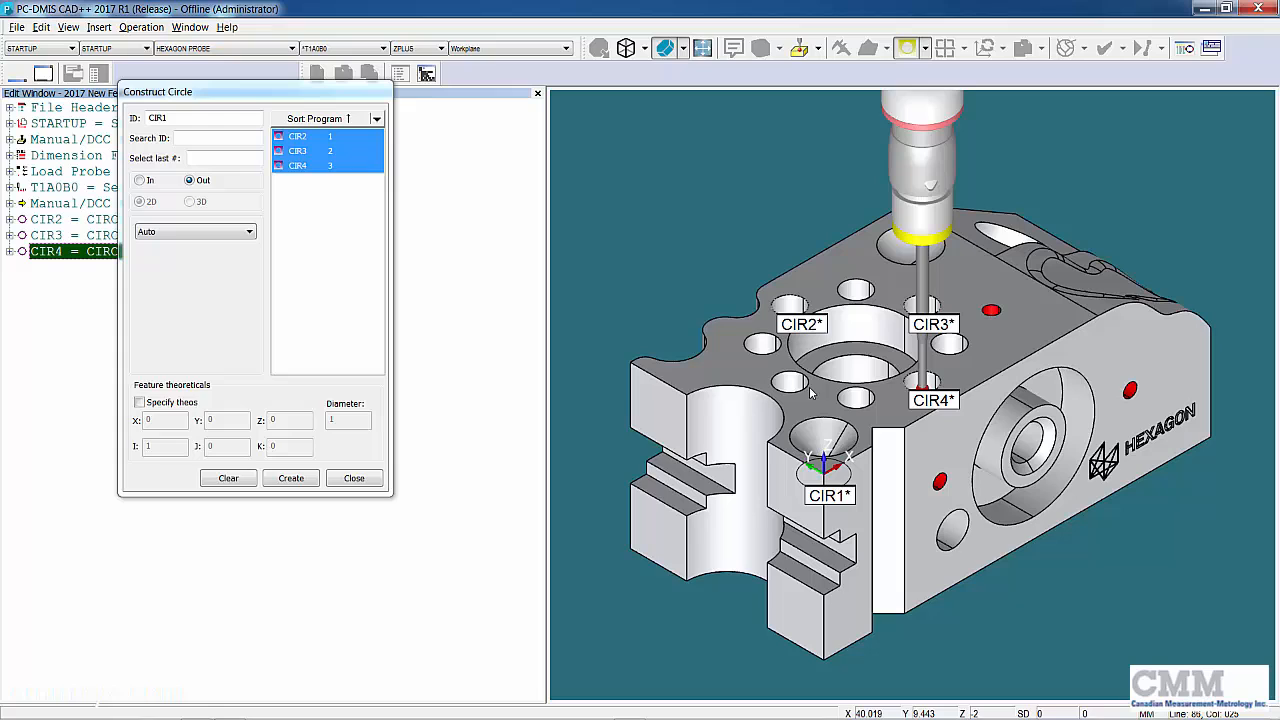
left_click(290, 476)
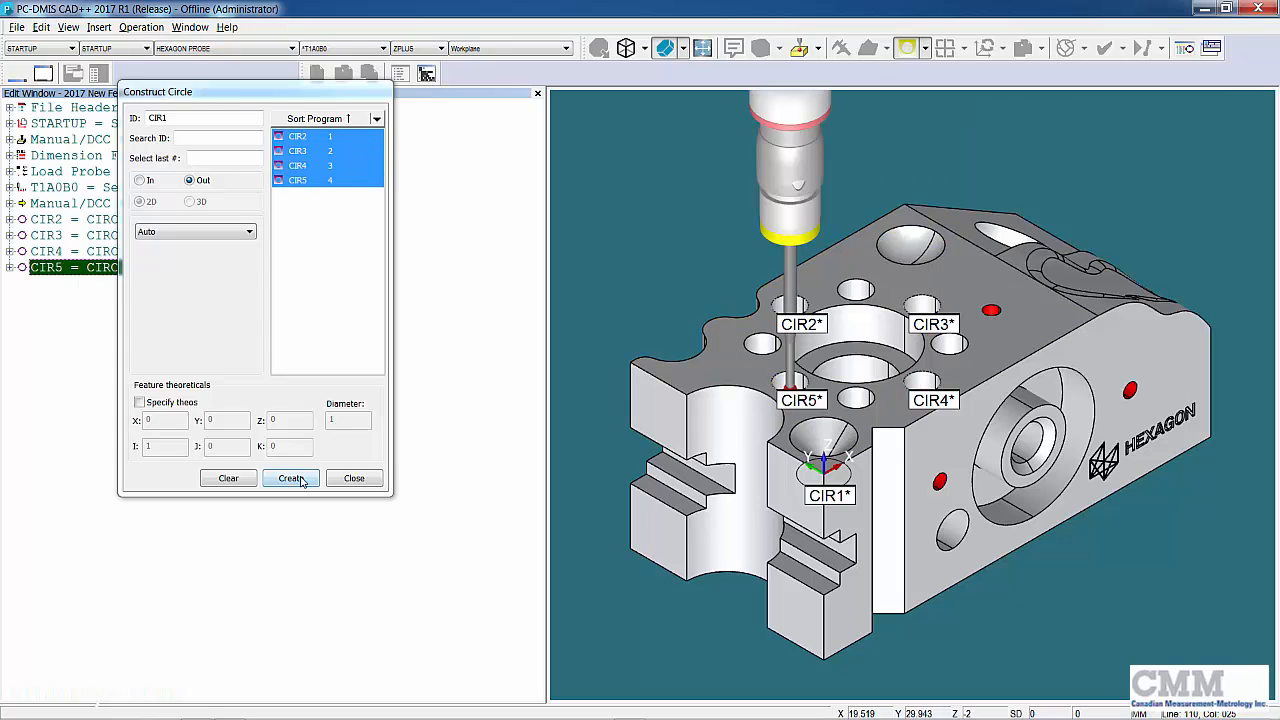
left_click(292, 478)
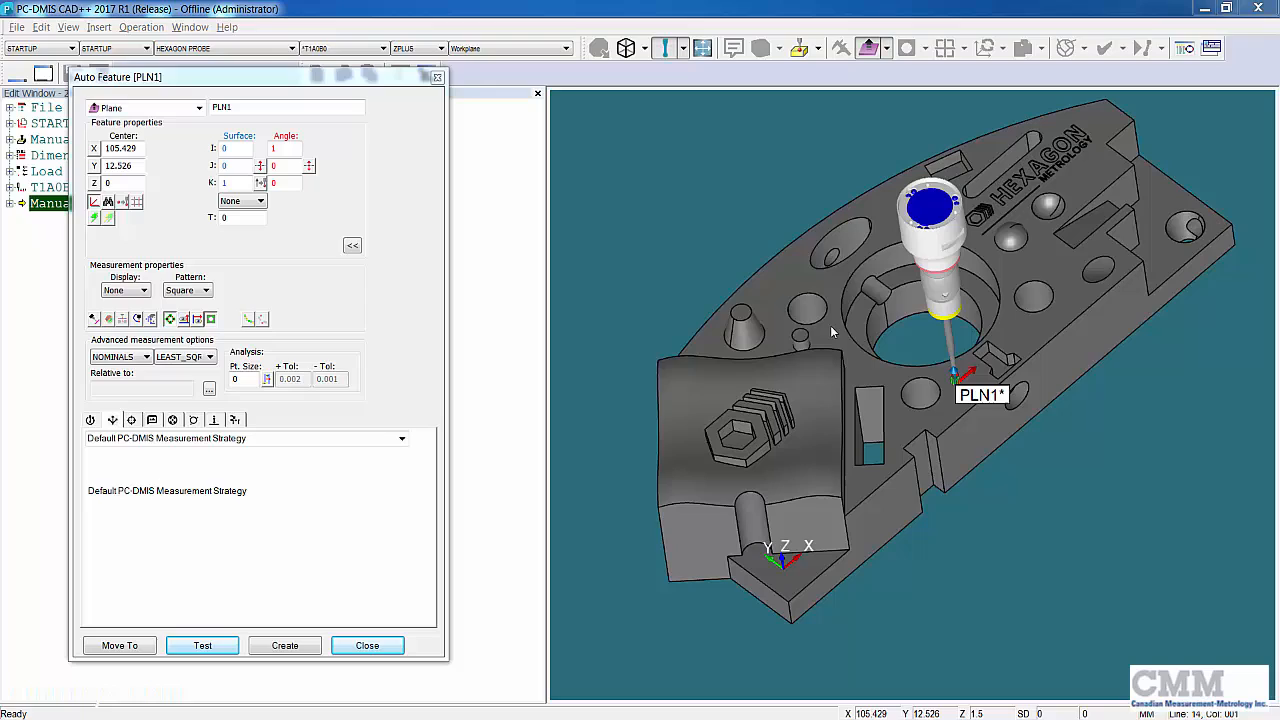
Assign PLN1 the TTP Free Form Plane Strategy with a User Defined Path type.
left_click(402, 438)
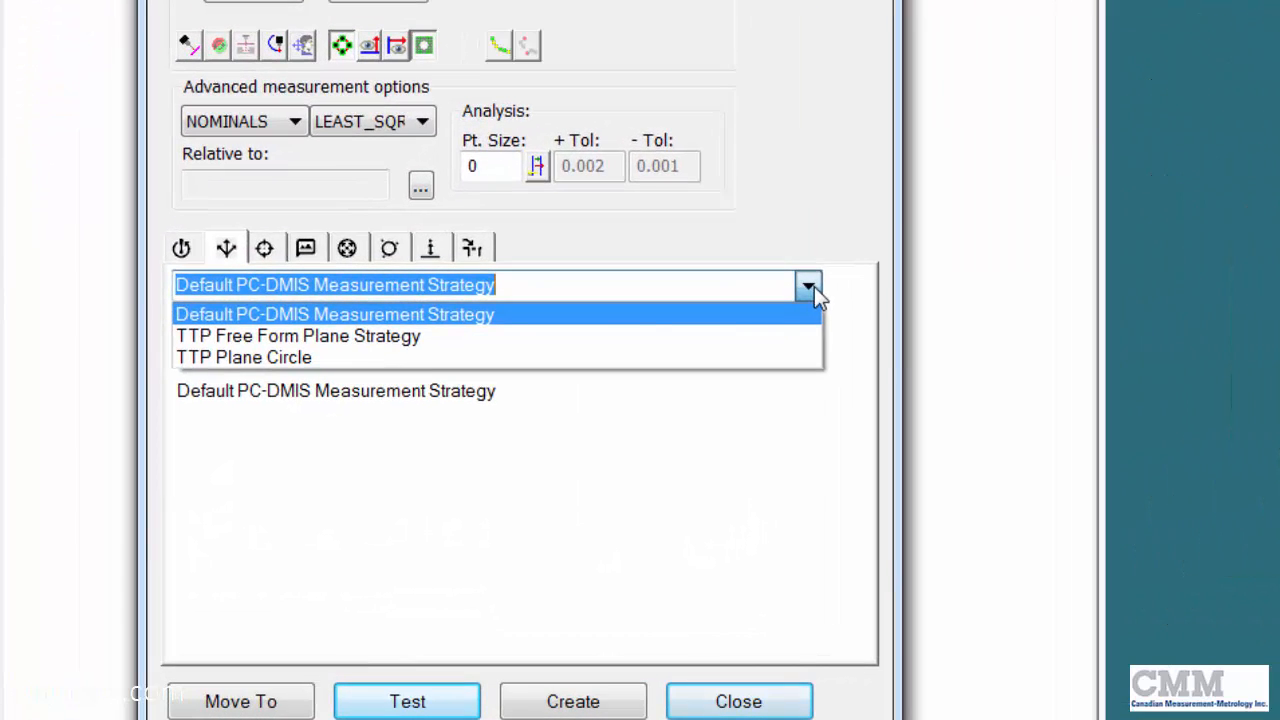
left_click(296, 336)
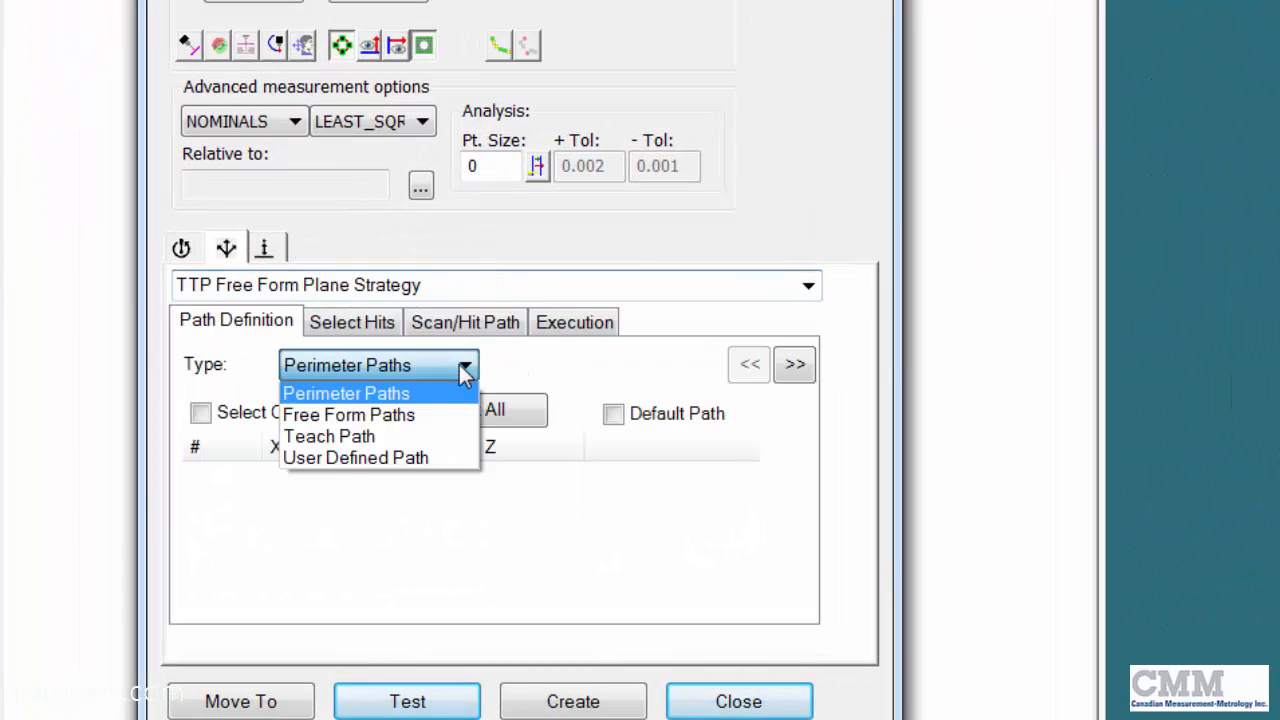
left_click(356, 456)
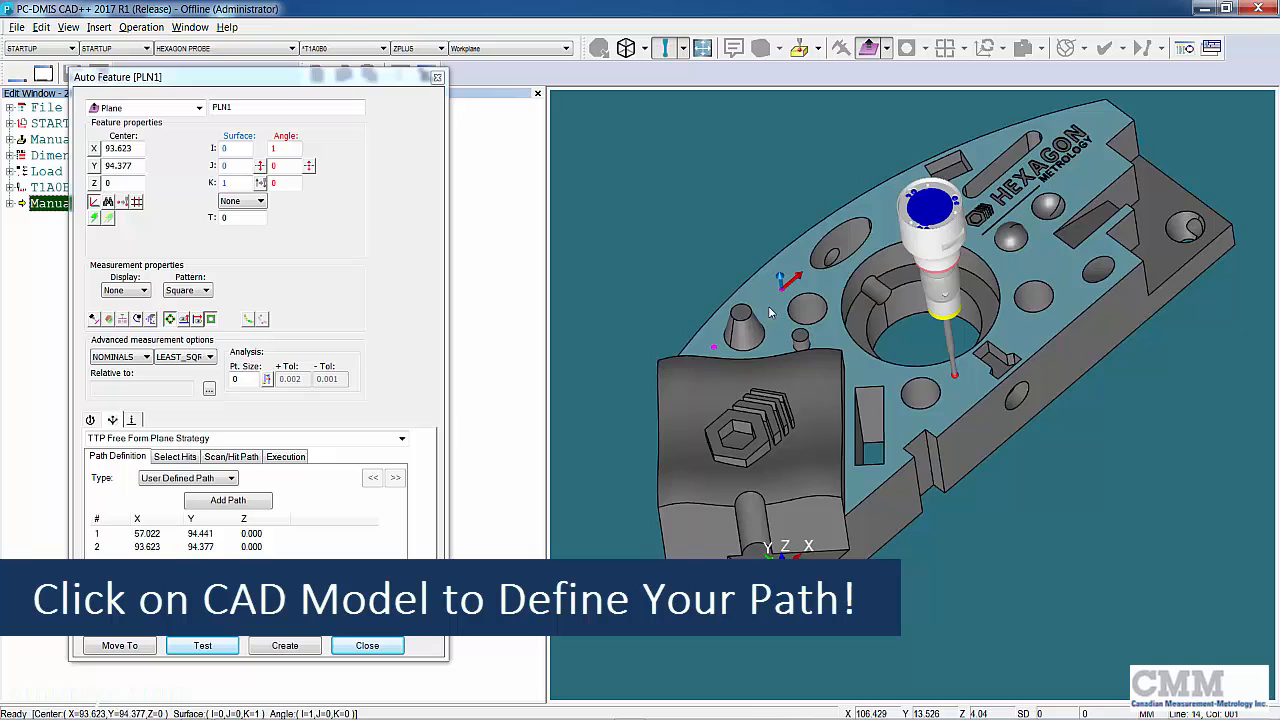
Pick the path points for PLN1 on the plate surface of the CAD model.
left_click(1104, 130)
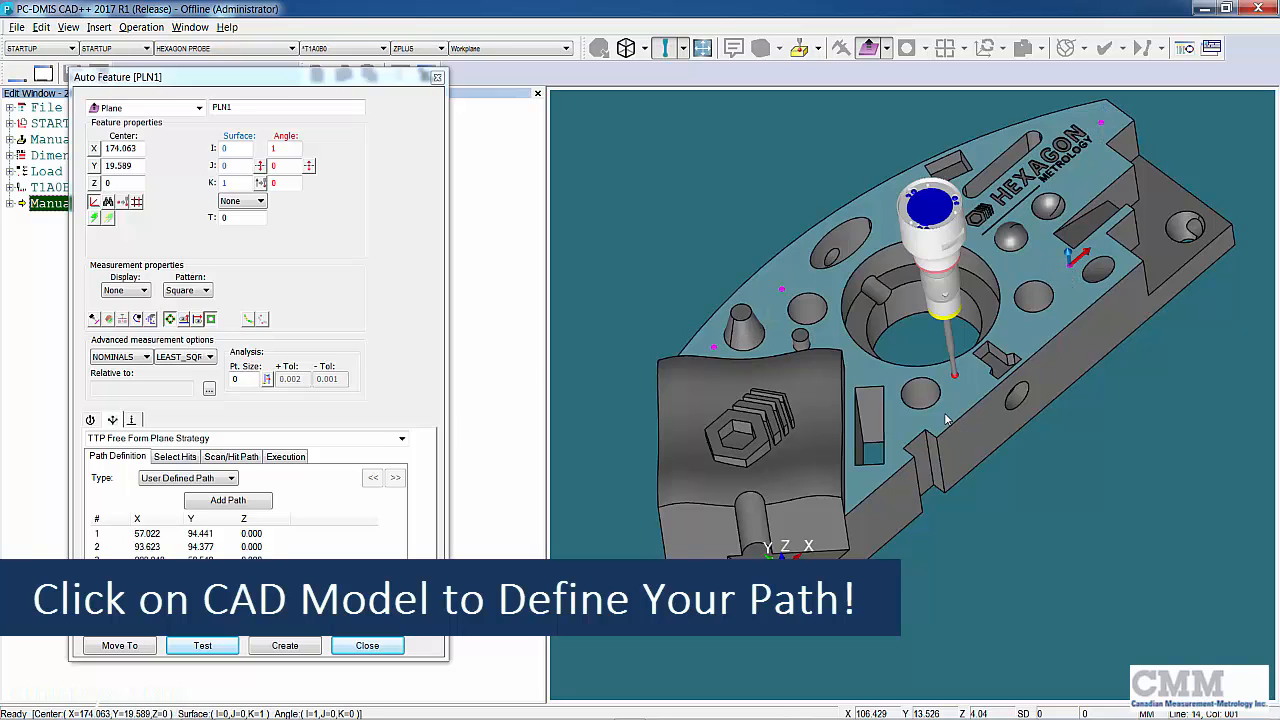
left_click(950, 404)
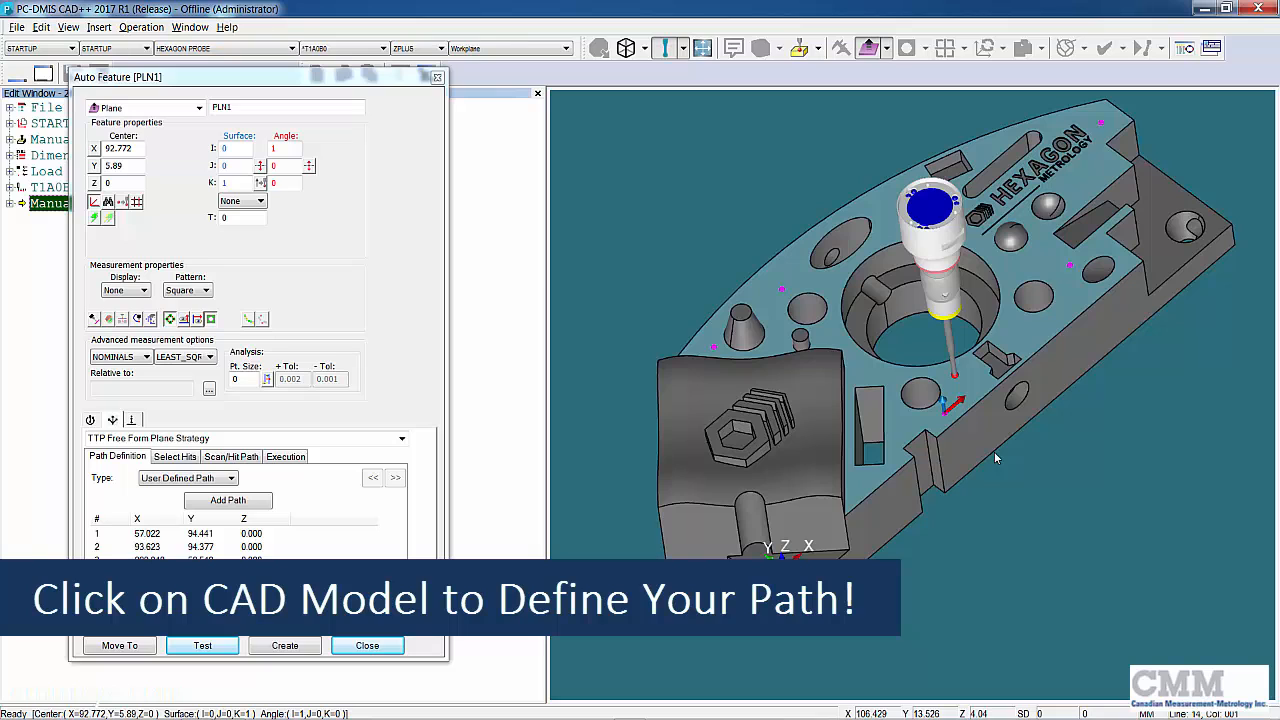
left_click(228, 500)
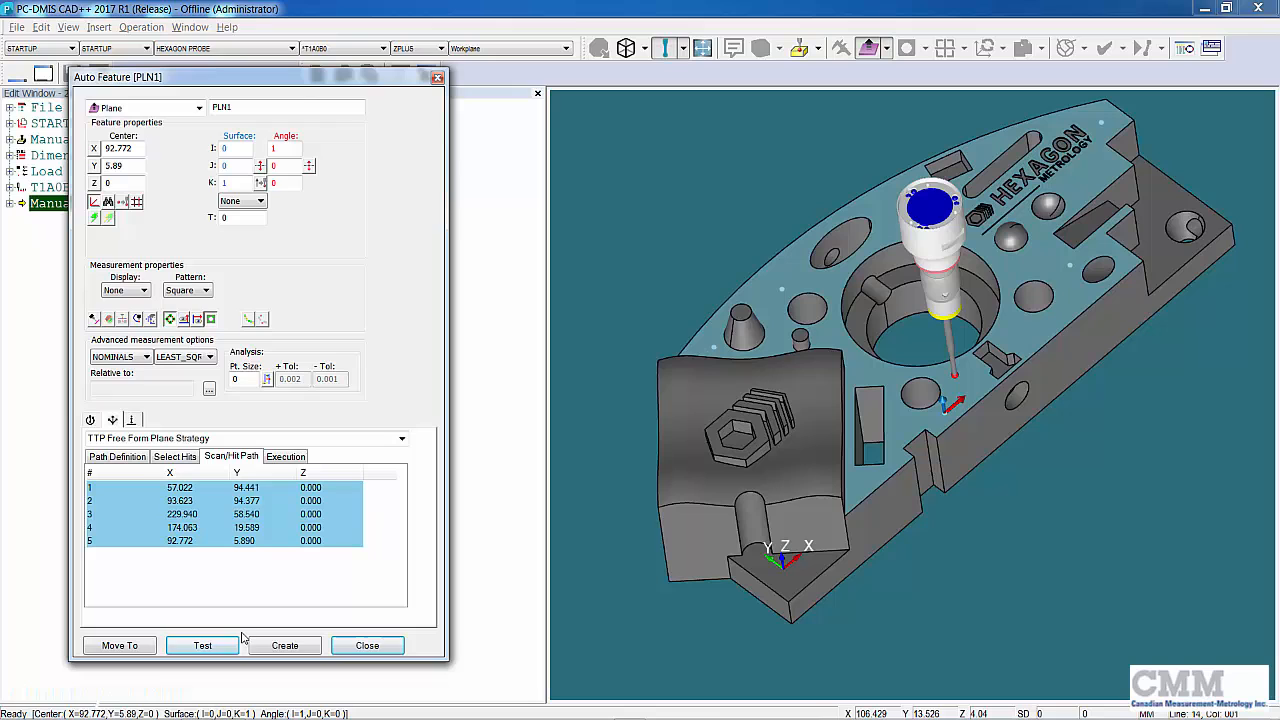
Run Test on the Scan/Hit Path so the probe measures PLN1's five-point path.
left_click(202, 644)
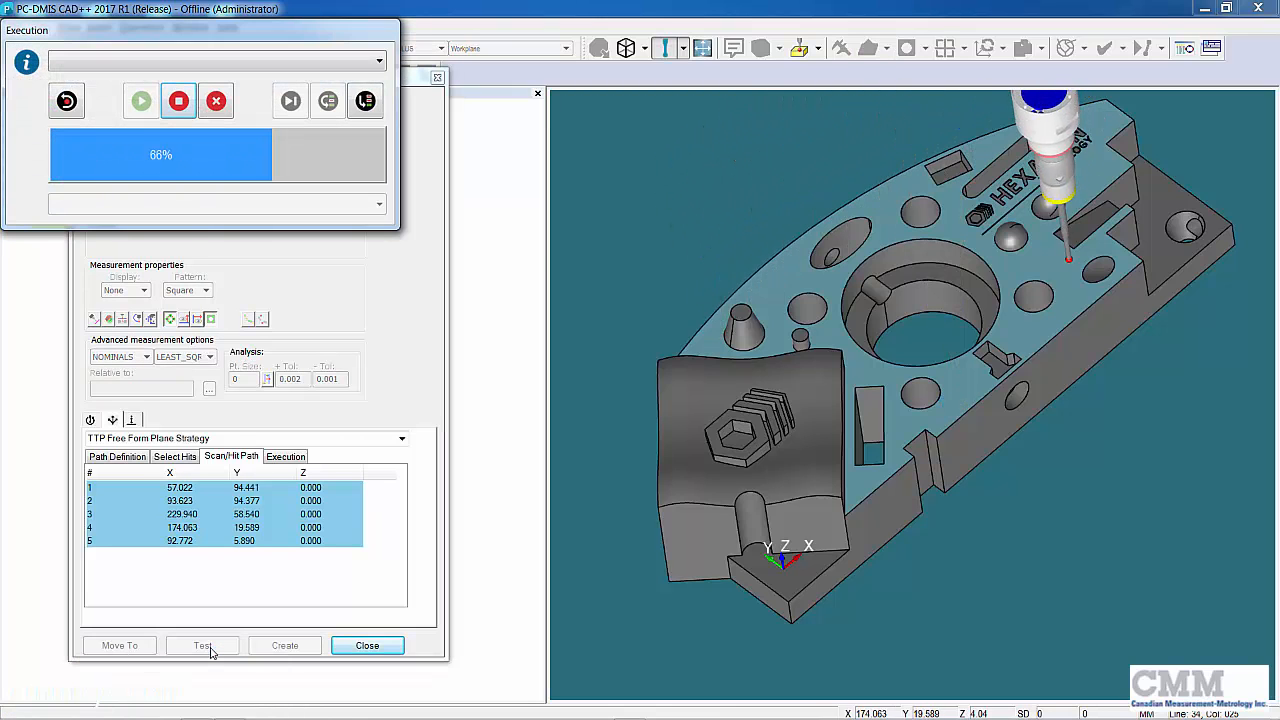
left_click(202, 644)
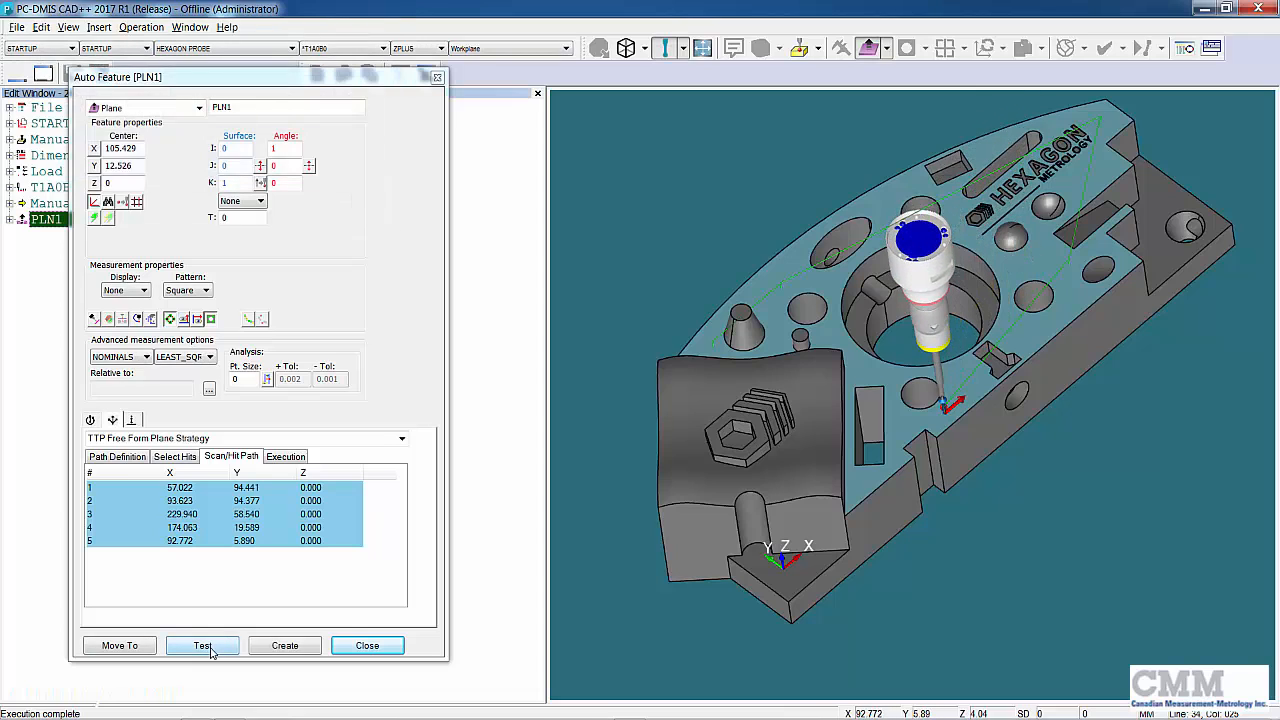
left_click(202, 644)
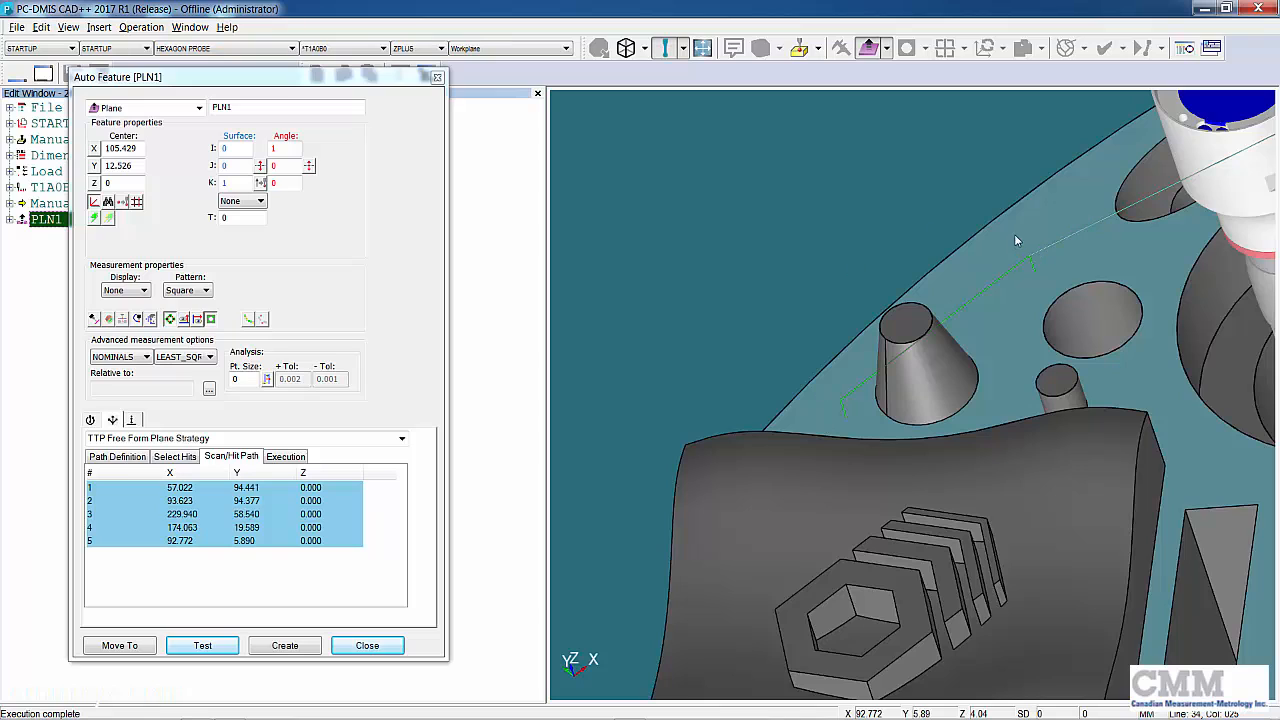
mouse_move(380, 416)
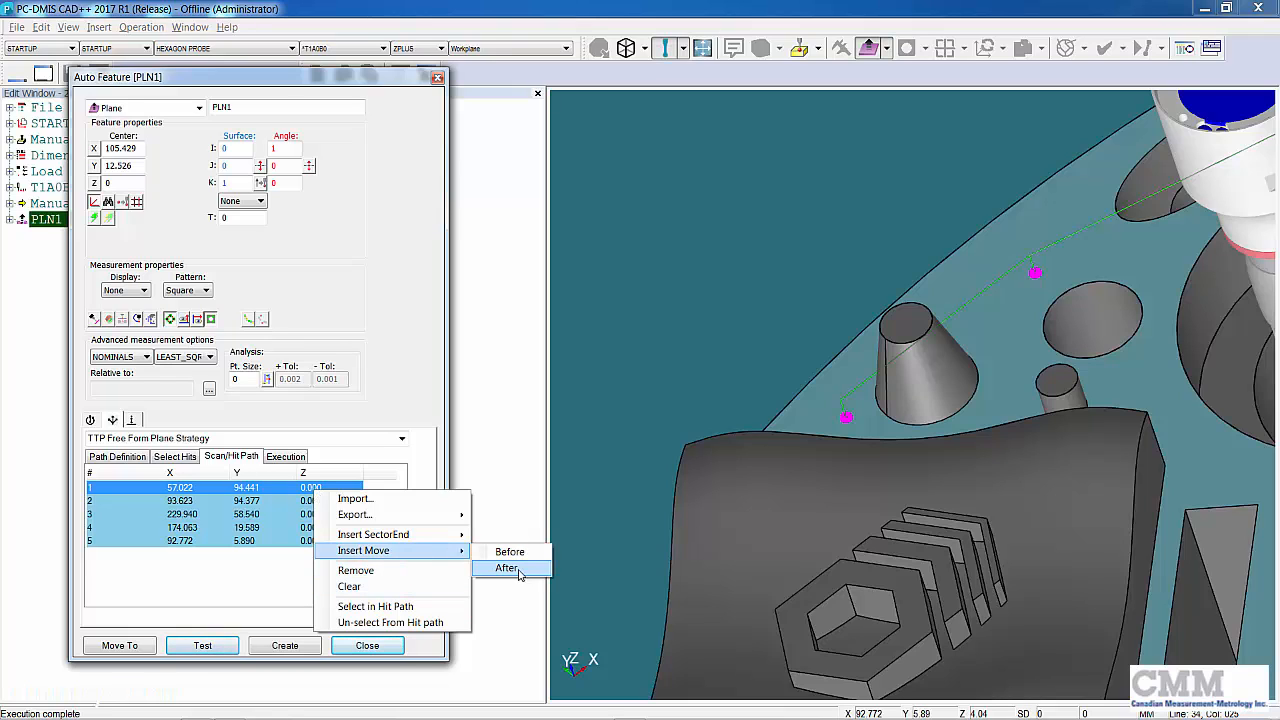
Insert two Z 20 move points before the first two hits of PLN1's path and test the probing.
left_click(506, 568)
type("20")
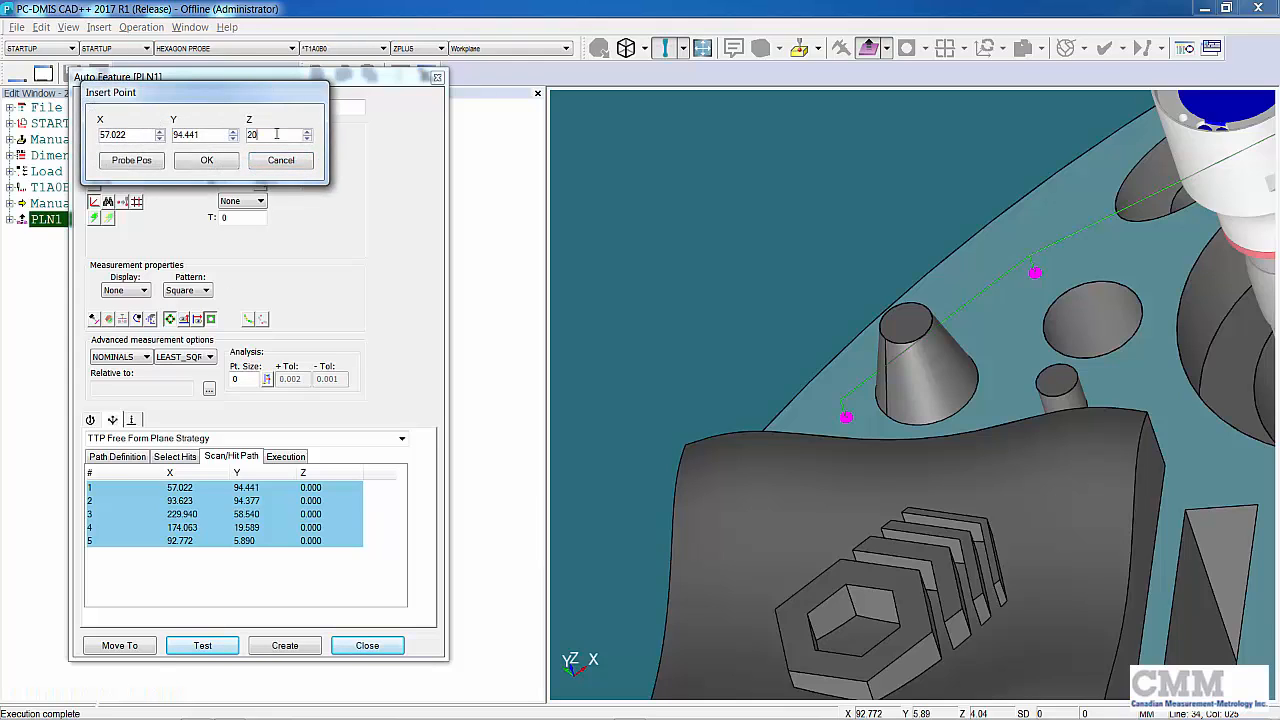
left_click(206, 160)
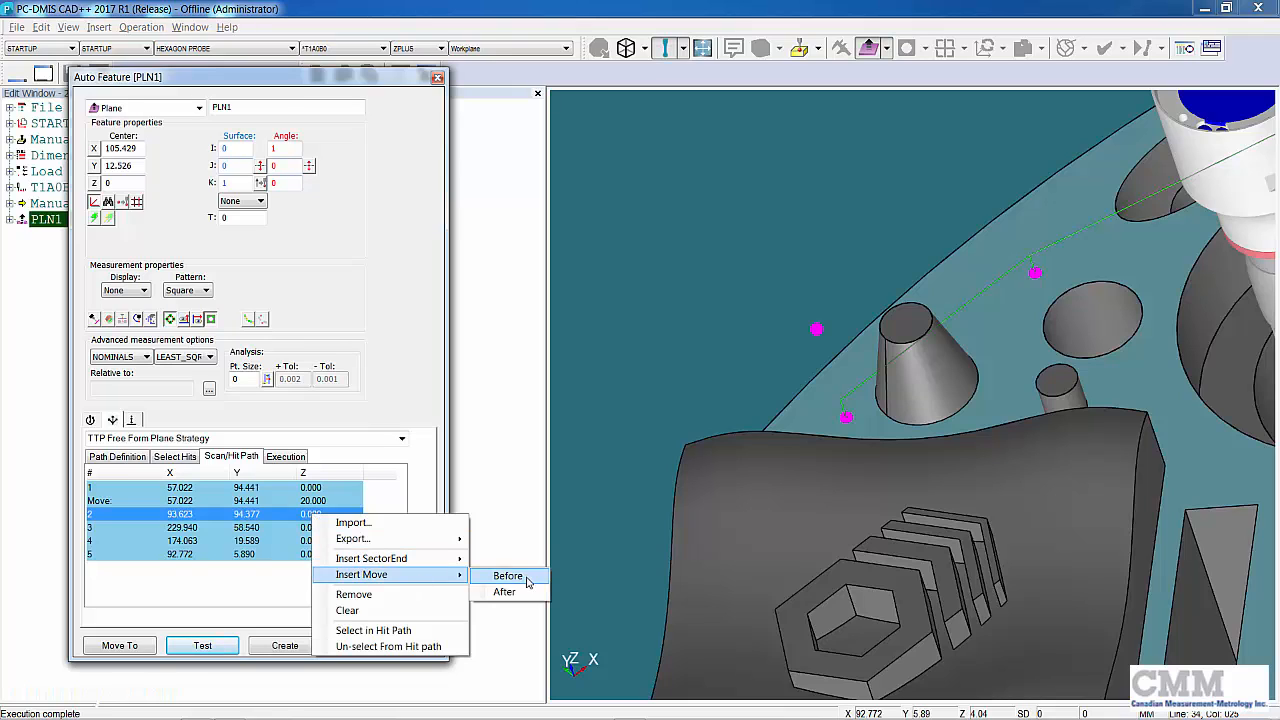
left_click(508, 576)
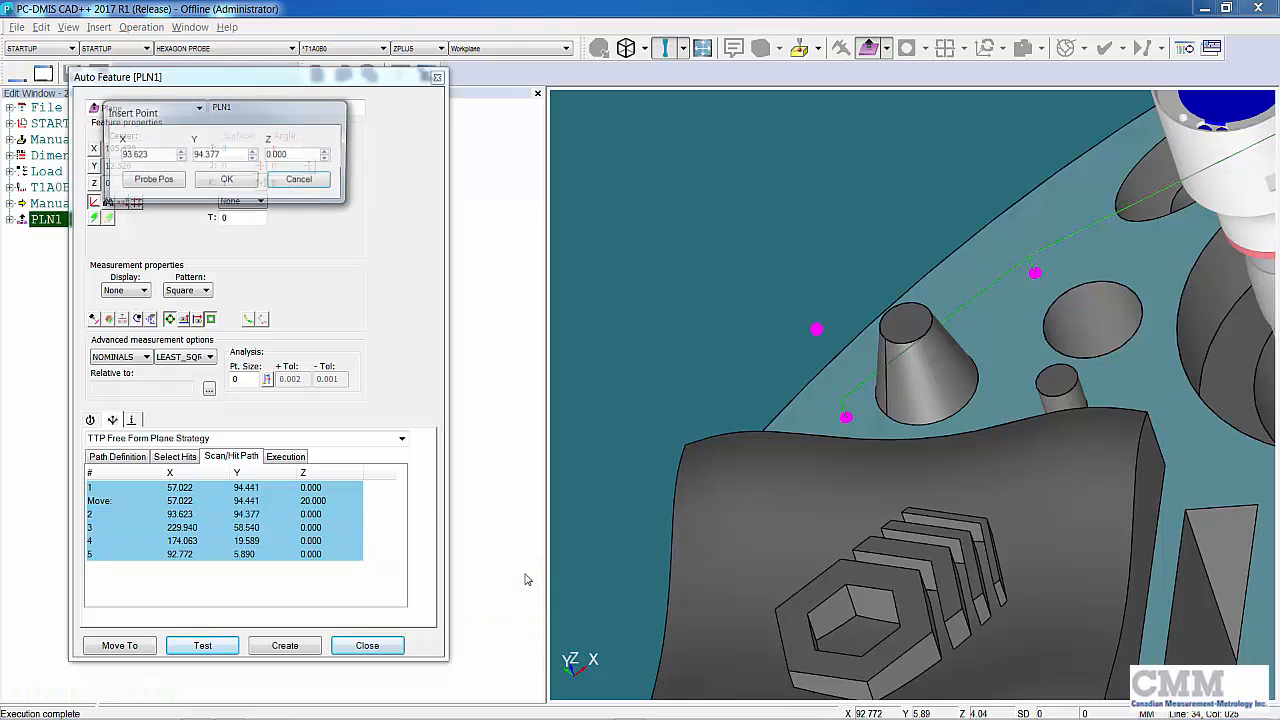
triple_click(290, 156)
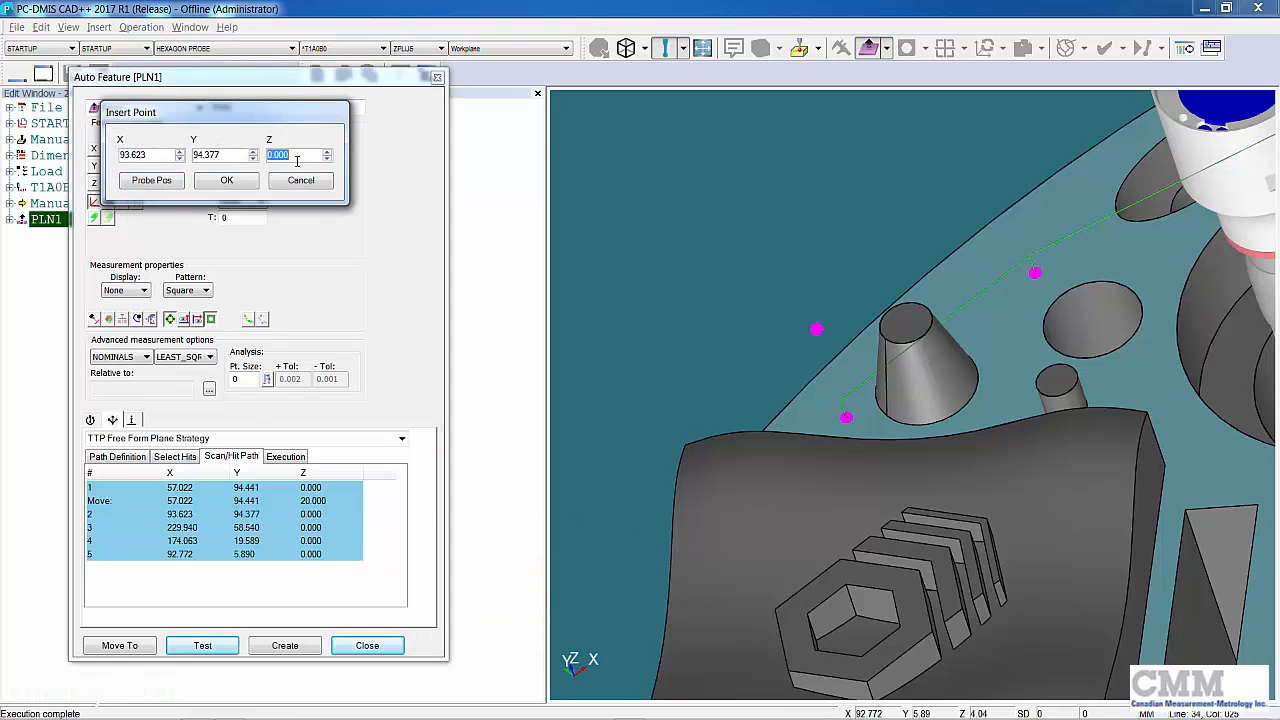
type("20")
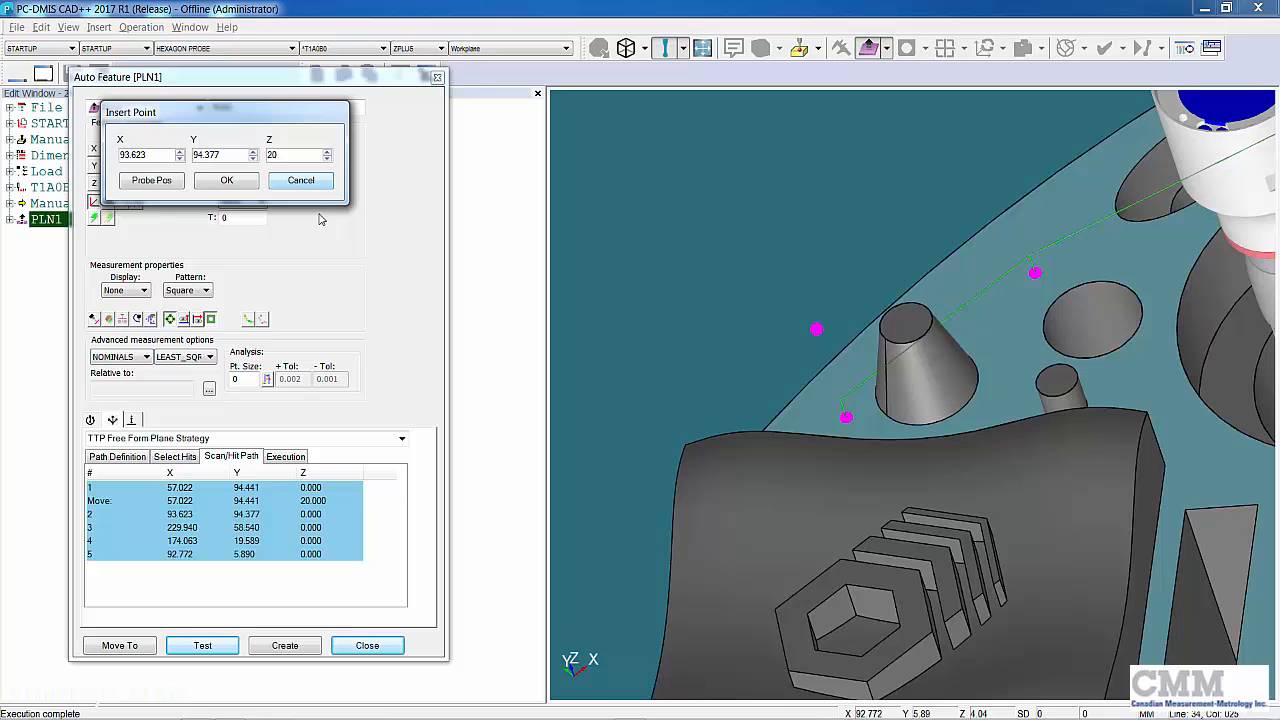
left_click(226, 180)
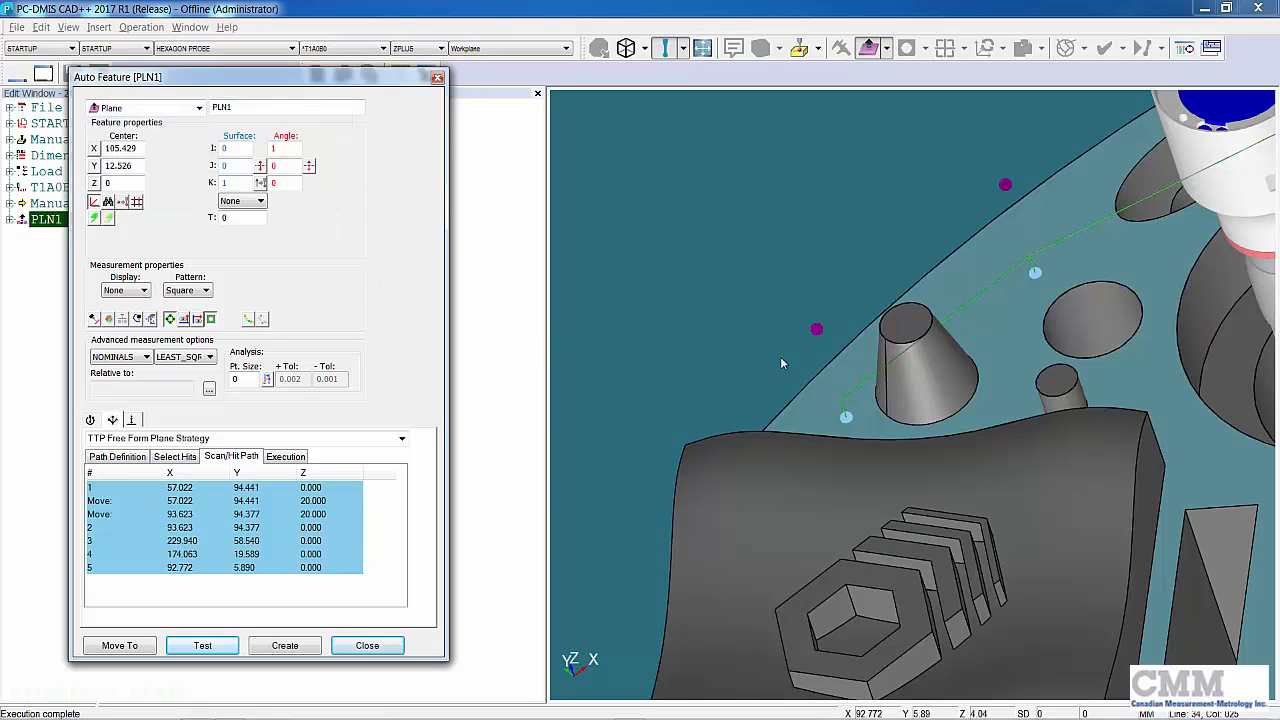
mouse_move(1036, 204)
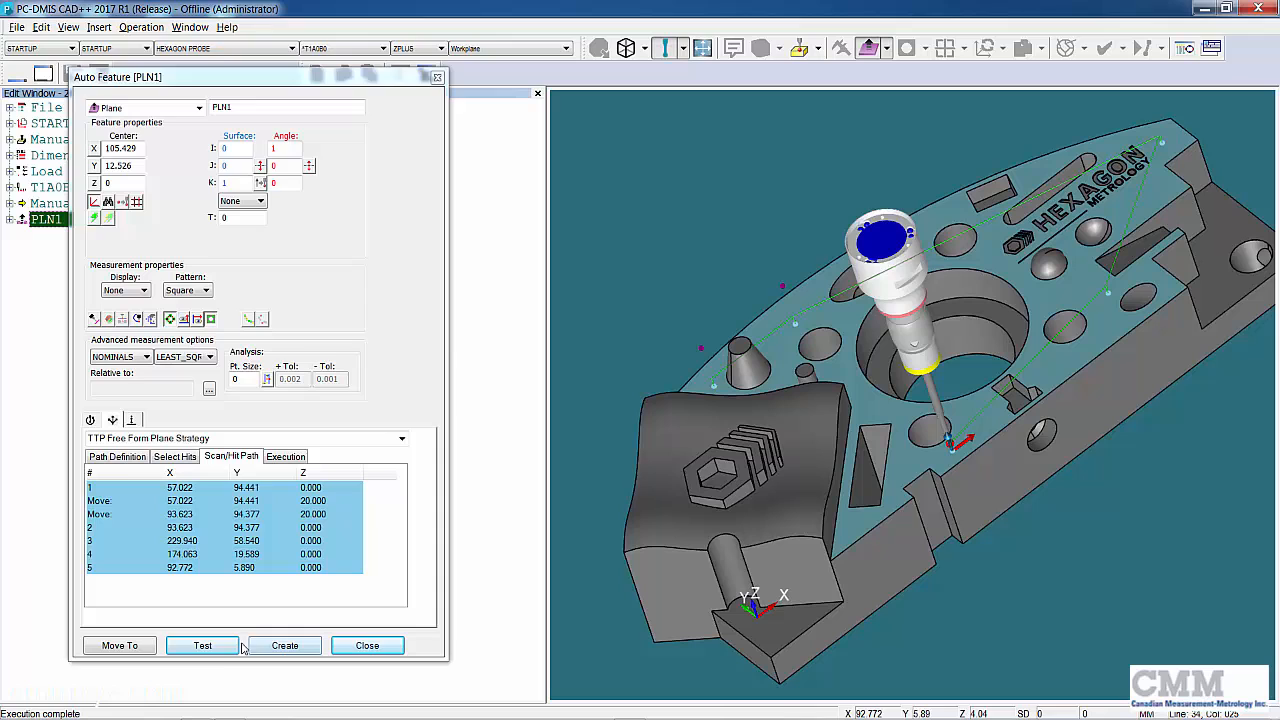
left_click(202, 644)
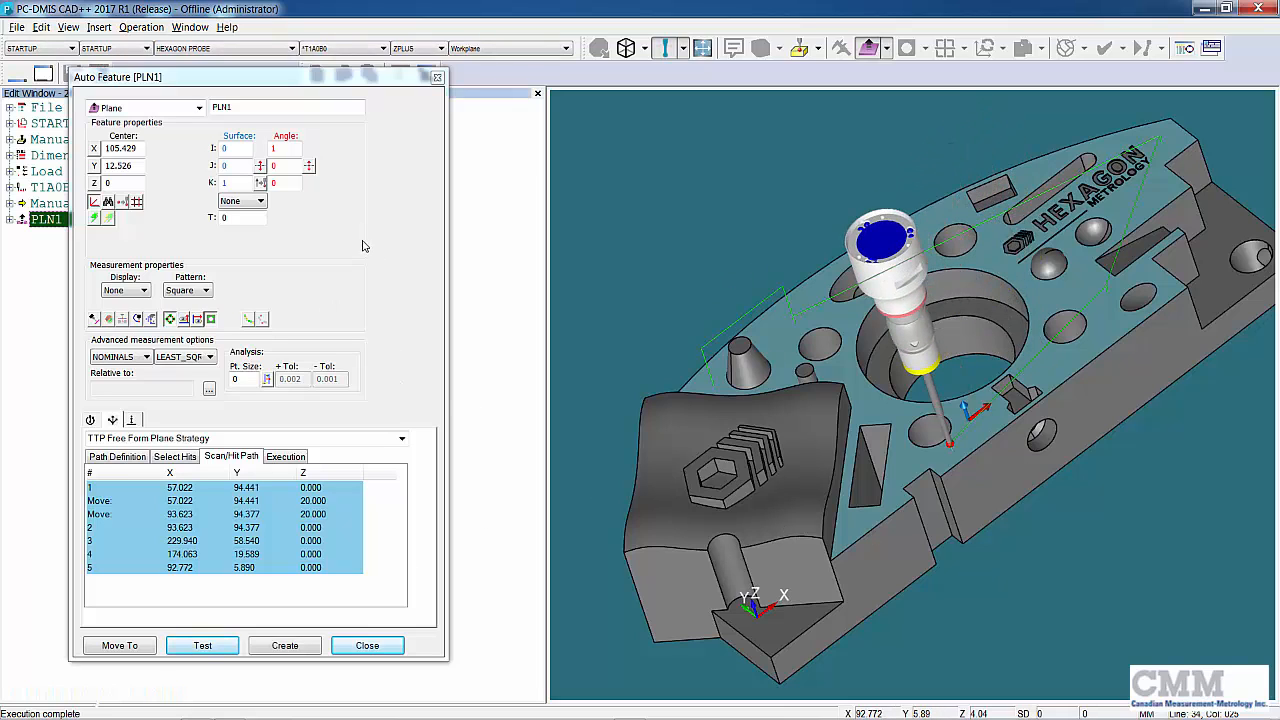
mouse_move(370, 236)
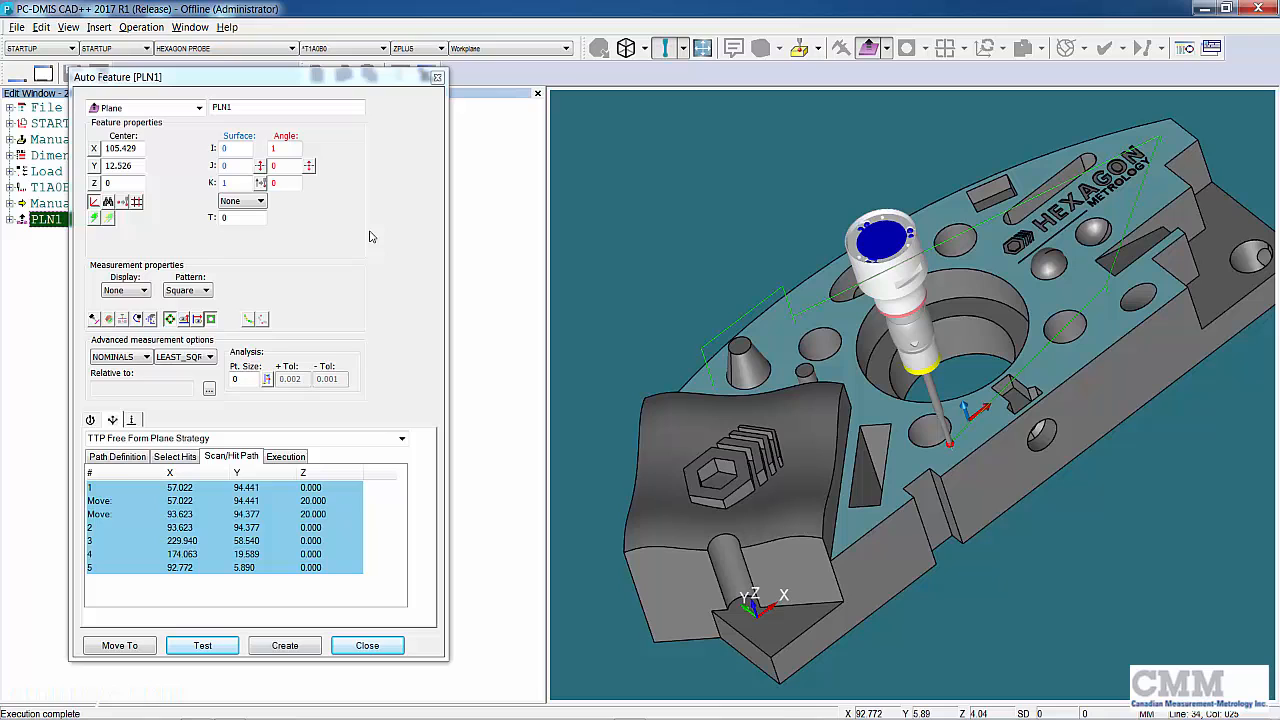
mouse_move(292, 630)
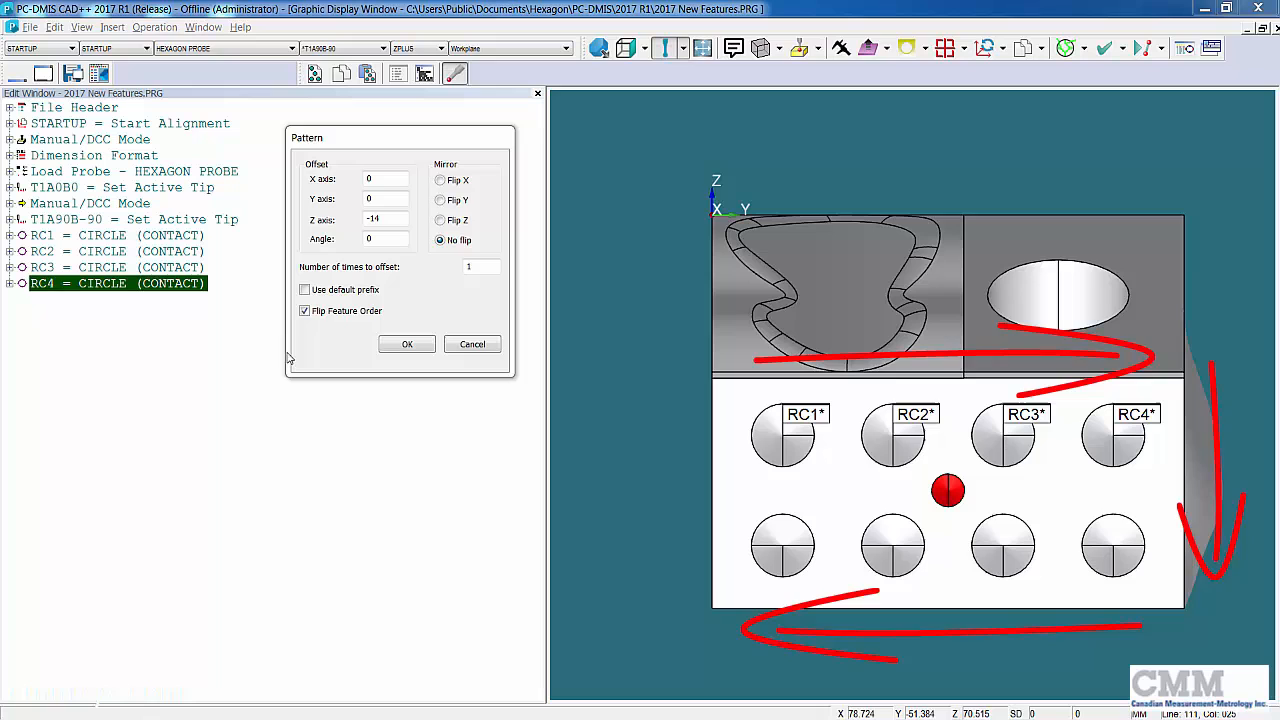
Confirm the pattern paste of RC1–RC4 with Z offset -14 and flipped feature order.
left_click(406, 344)
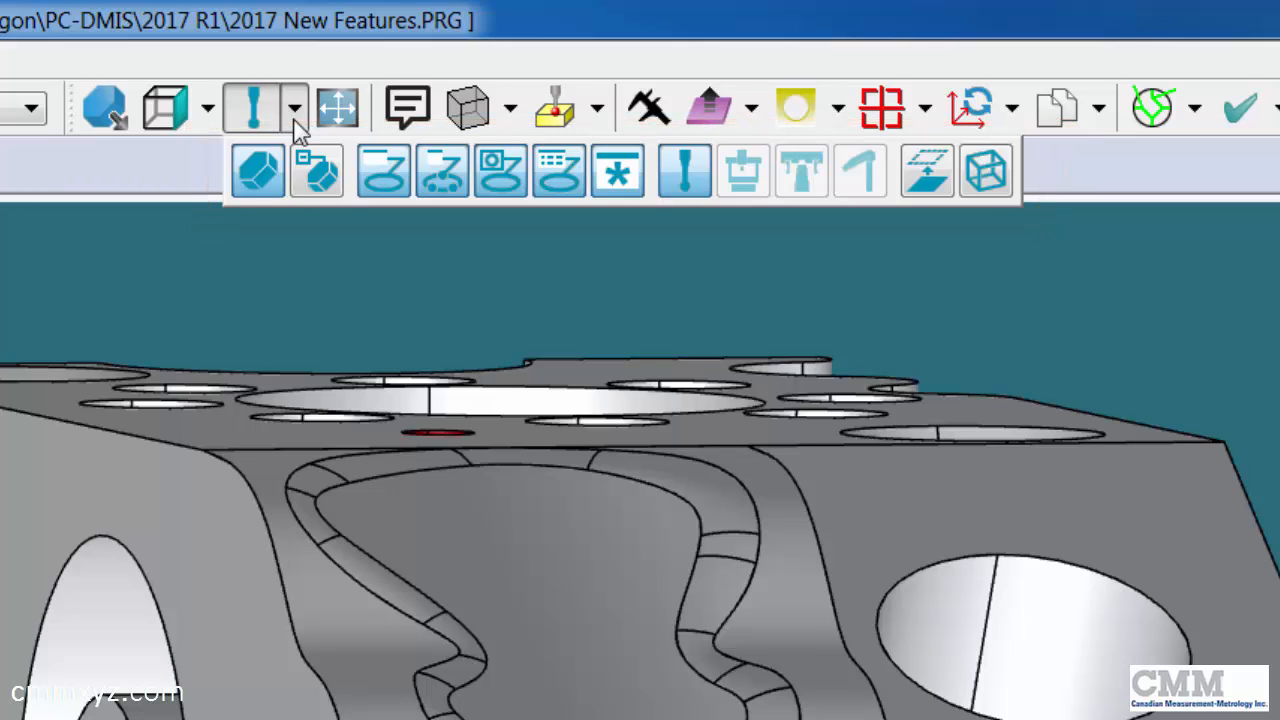
mouse_move(684, 170)
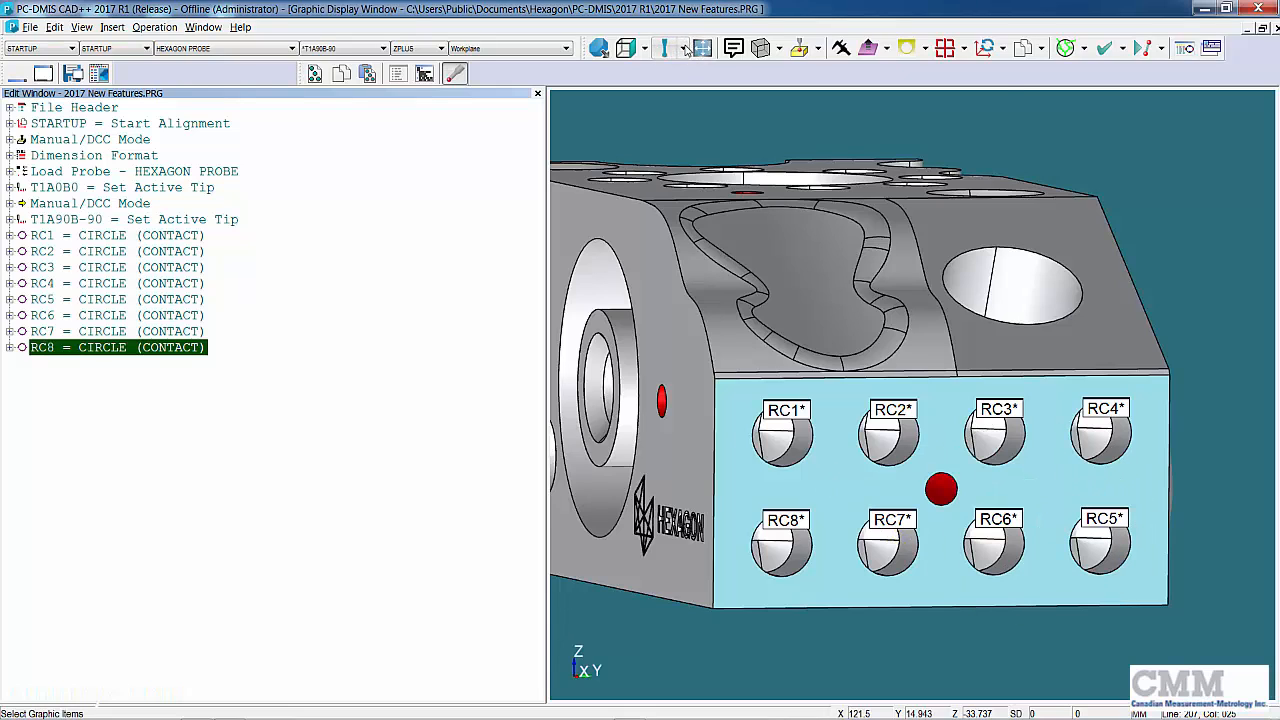
Hide the CAD model and show all feature label IDs so RC5–RC8 are visible beneath RC1–RC4.
left_click(664, 48)
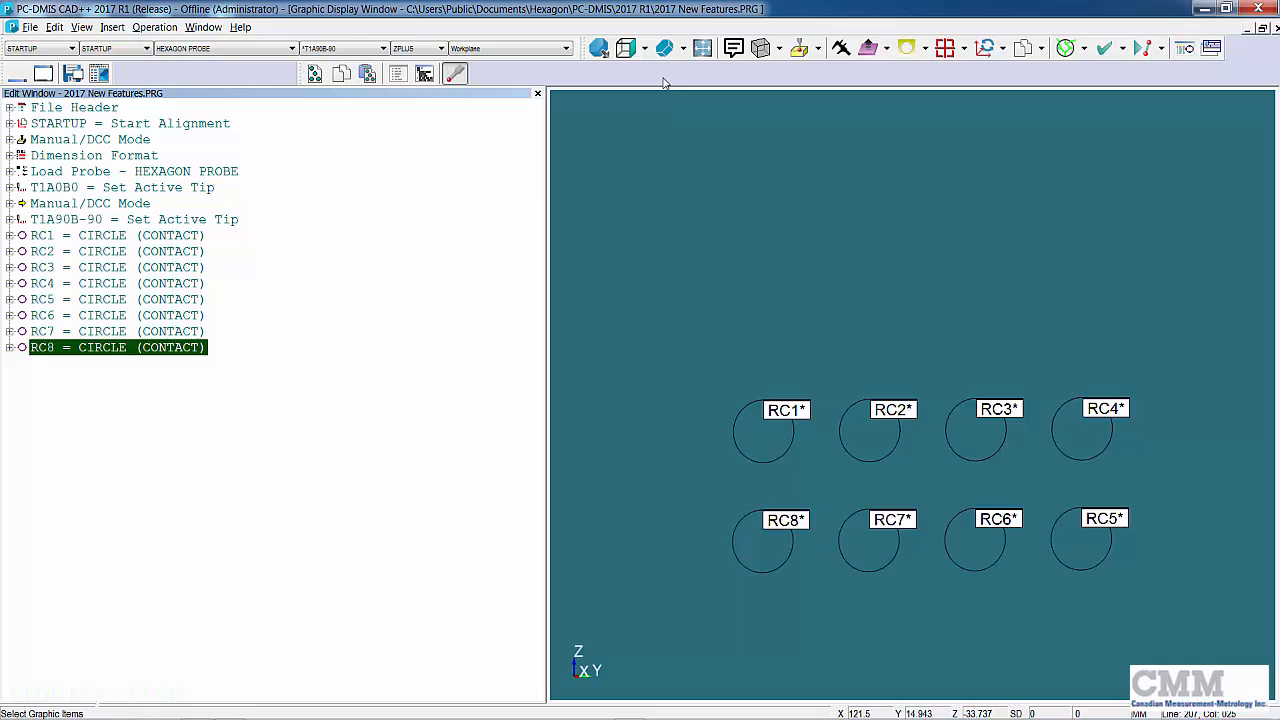
mouse_move(668, 48)
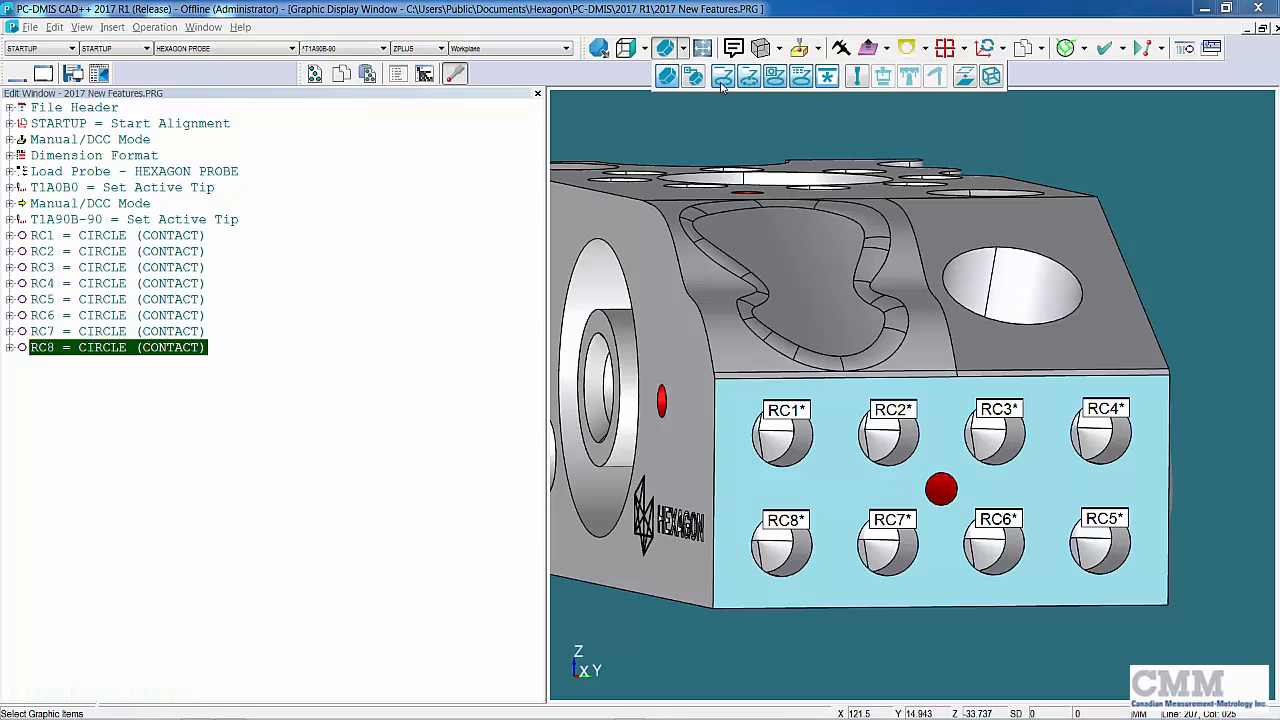
mouse_move(828, 76)
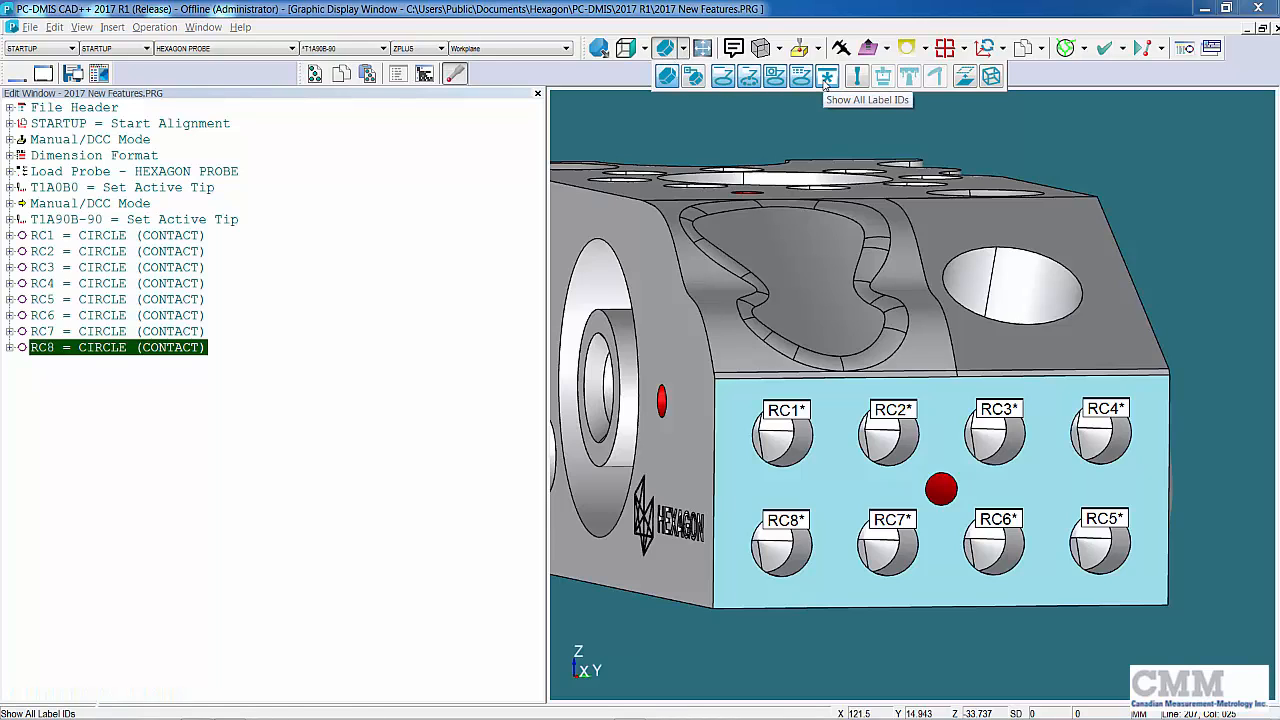
left_click(828, 76)
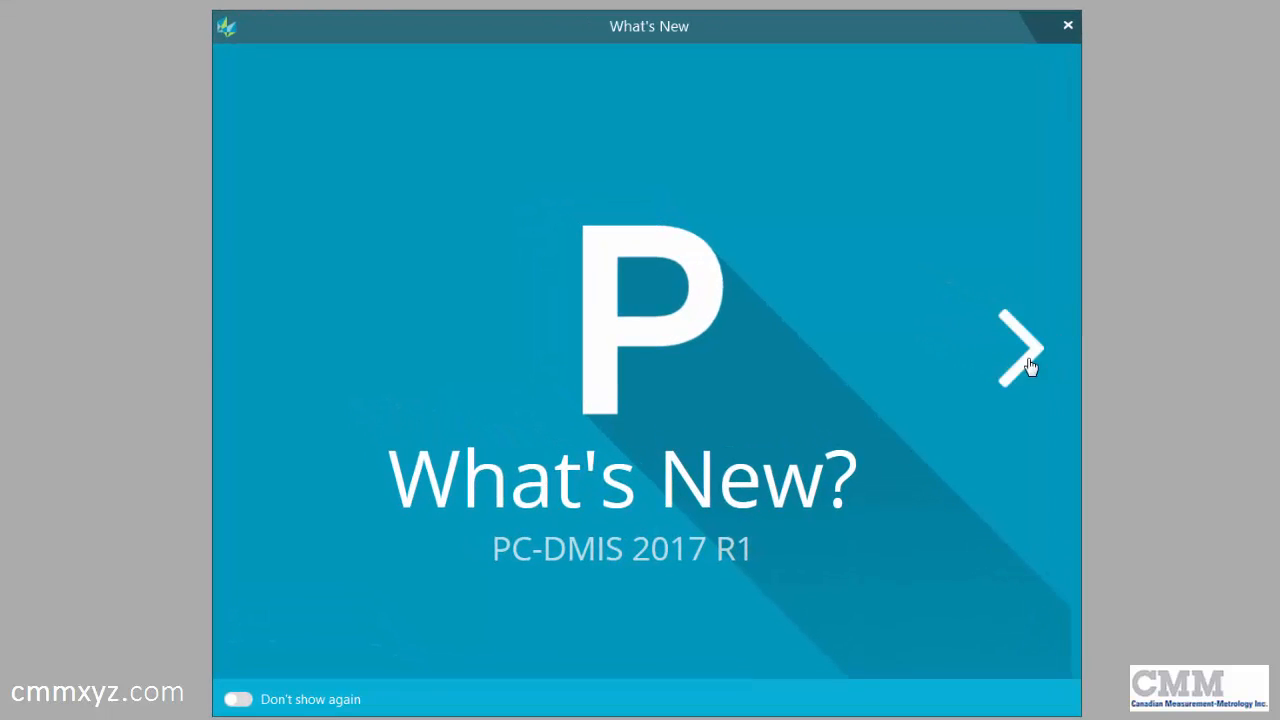
Advance the What's New tour to the Inspect slide and launch the Inspect interface from it.
left_click(1020, 348)
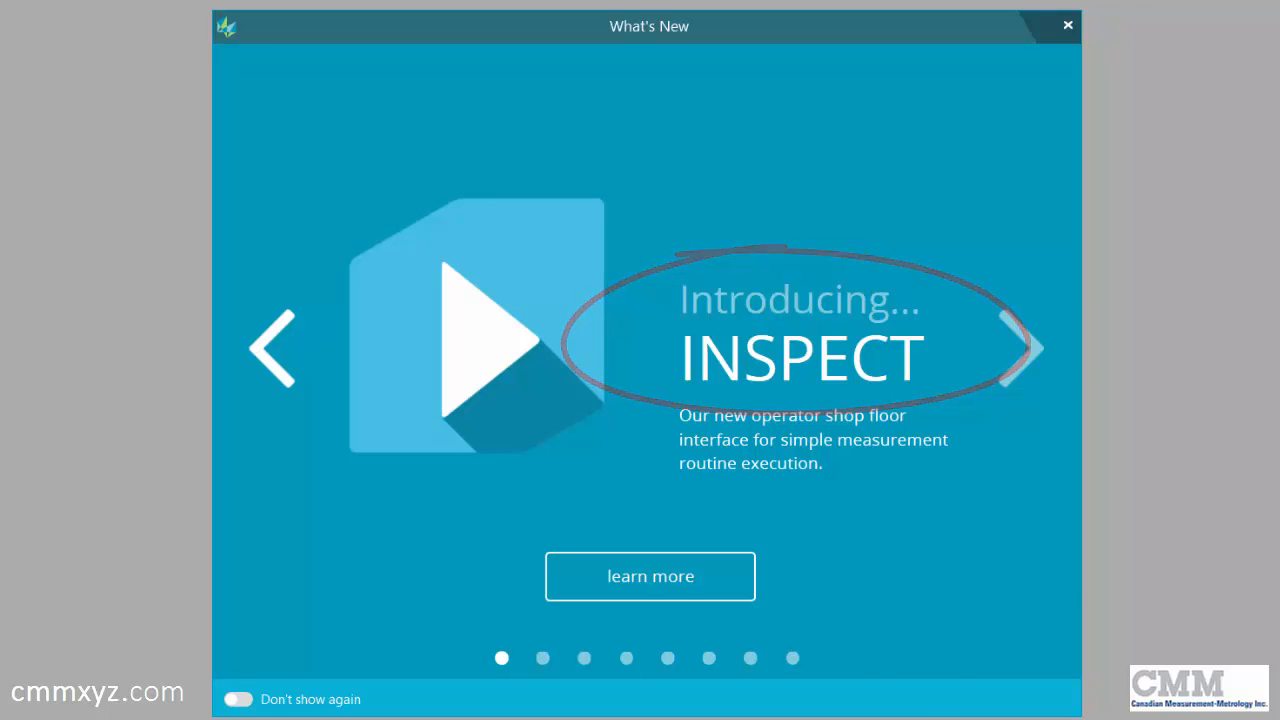
left_click(1068, 24)
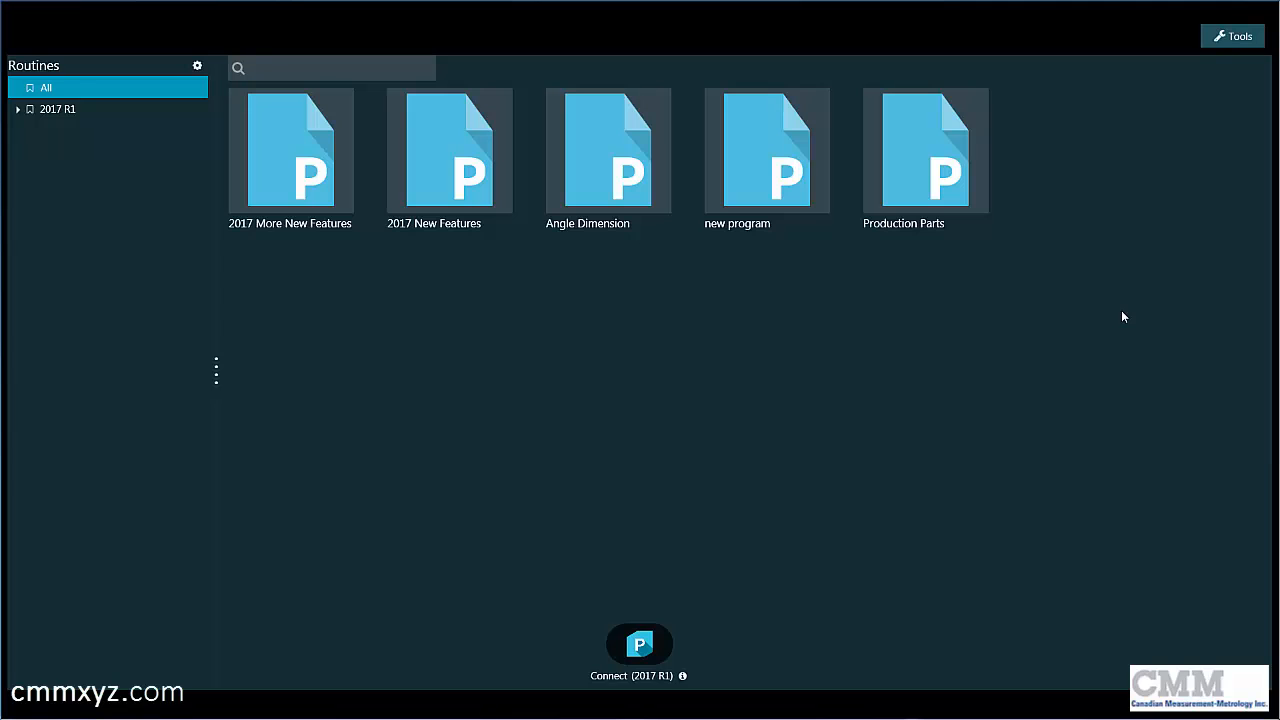
Connect Inspect to PC-DMIS 2017 R1 so the five measurement routines become available.
scroll("down", 3)
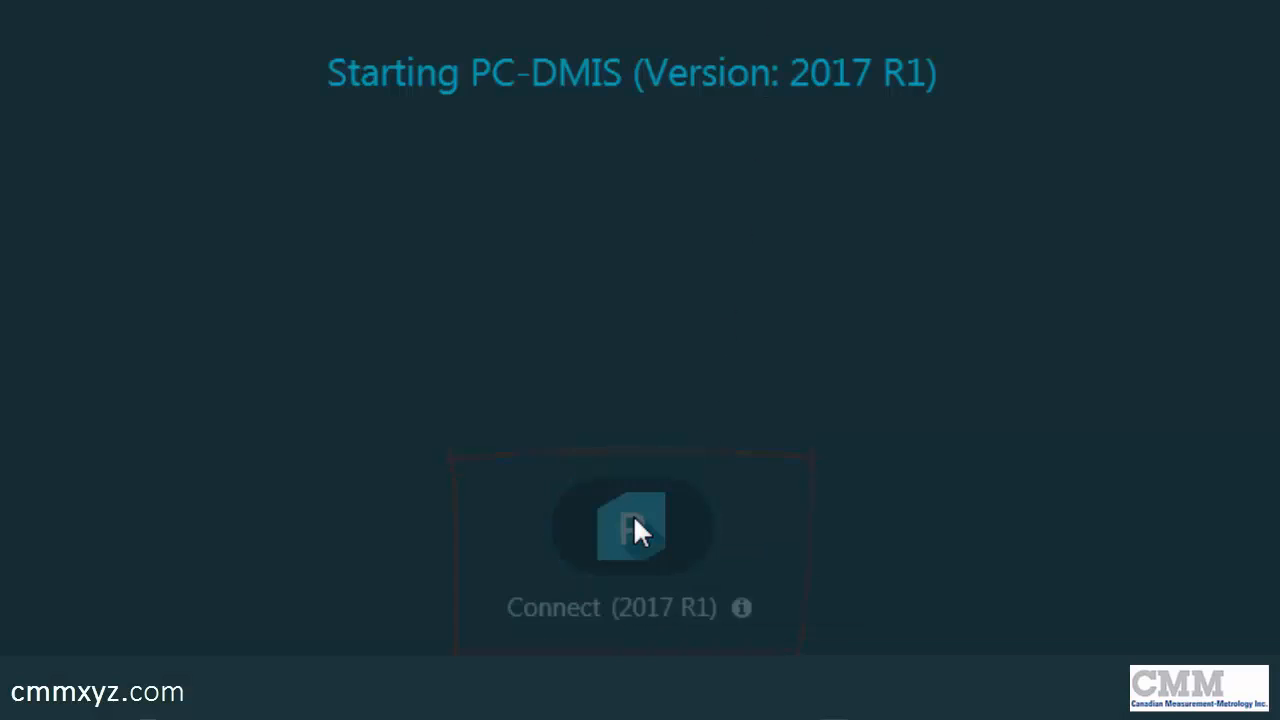
left_click(632, 528)
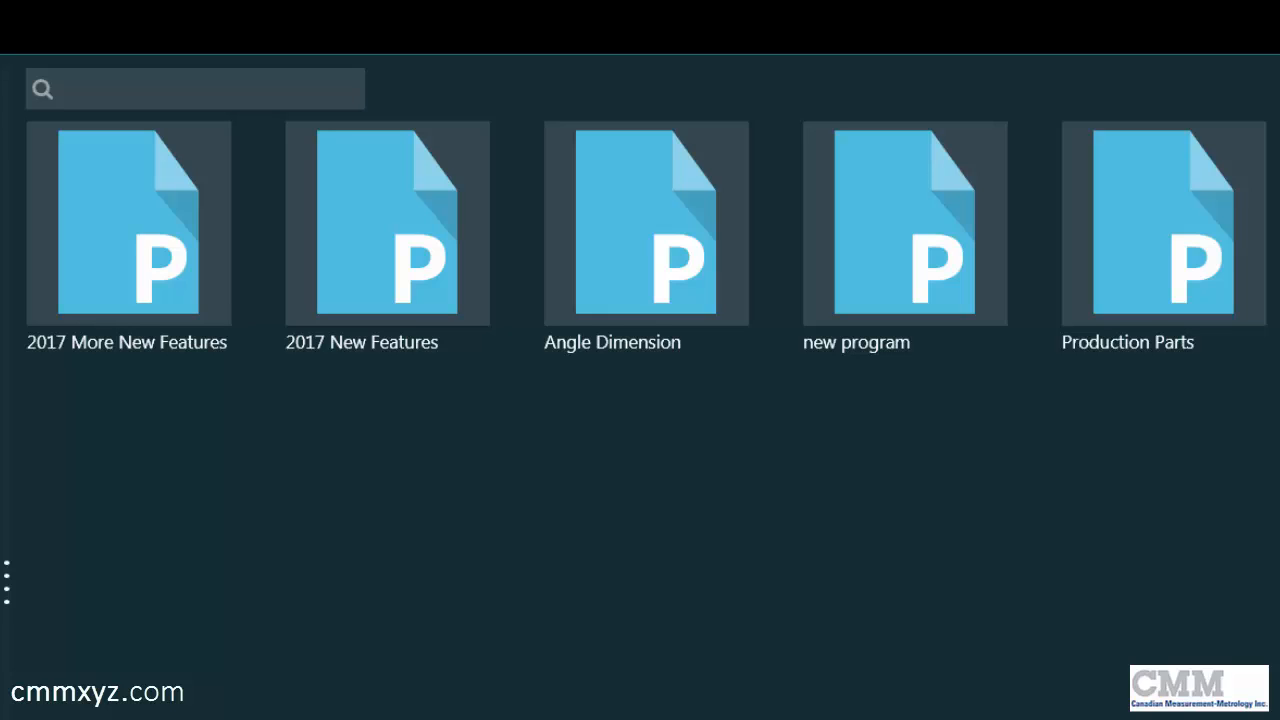
mouse_move(1164, 224)
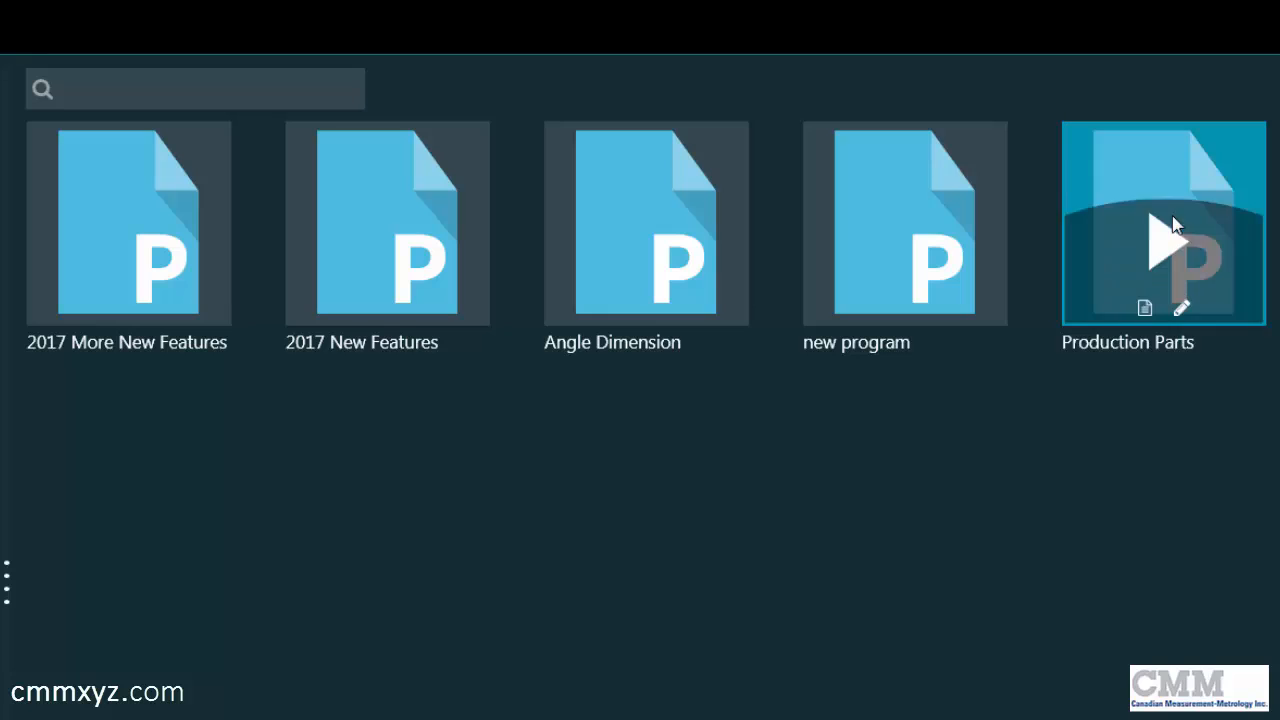
Start the Production Parts routine, confirming the launch and the probe-positioning prompt.
left_click(1164, 240)
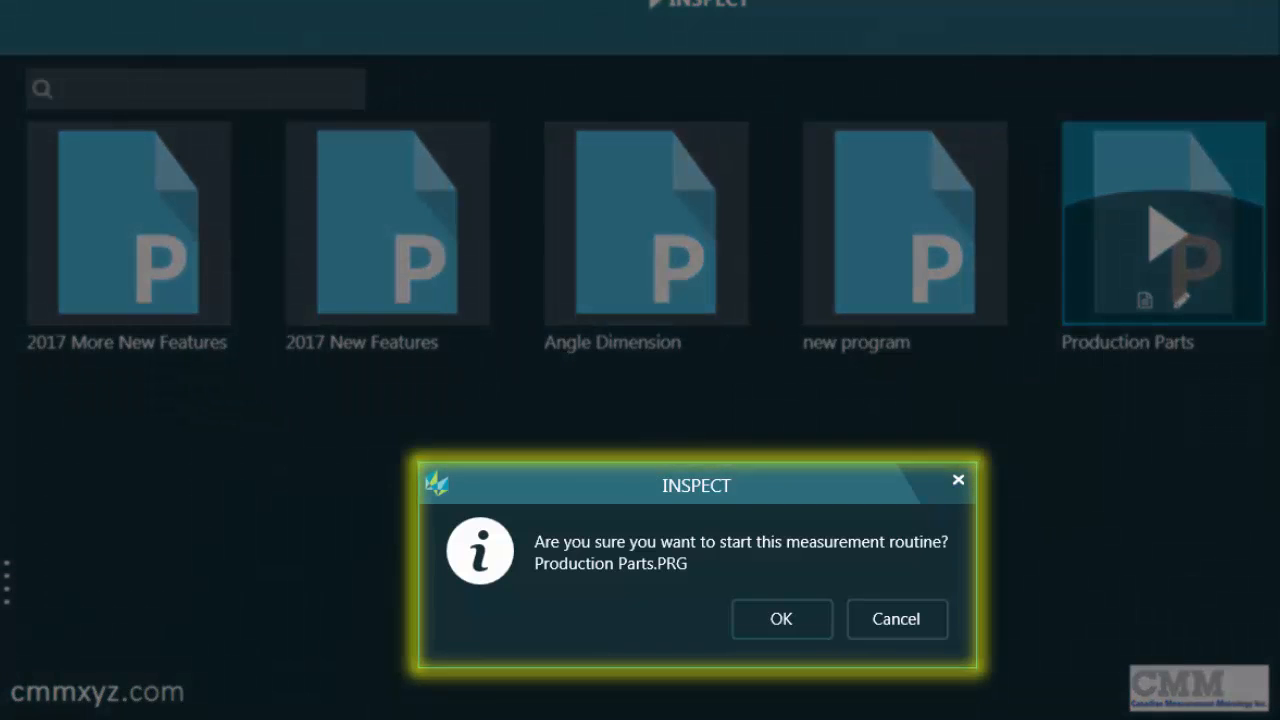
mouse_move(824, 642)
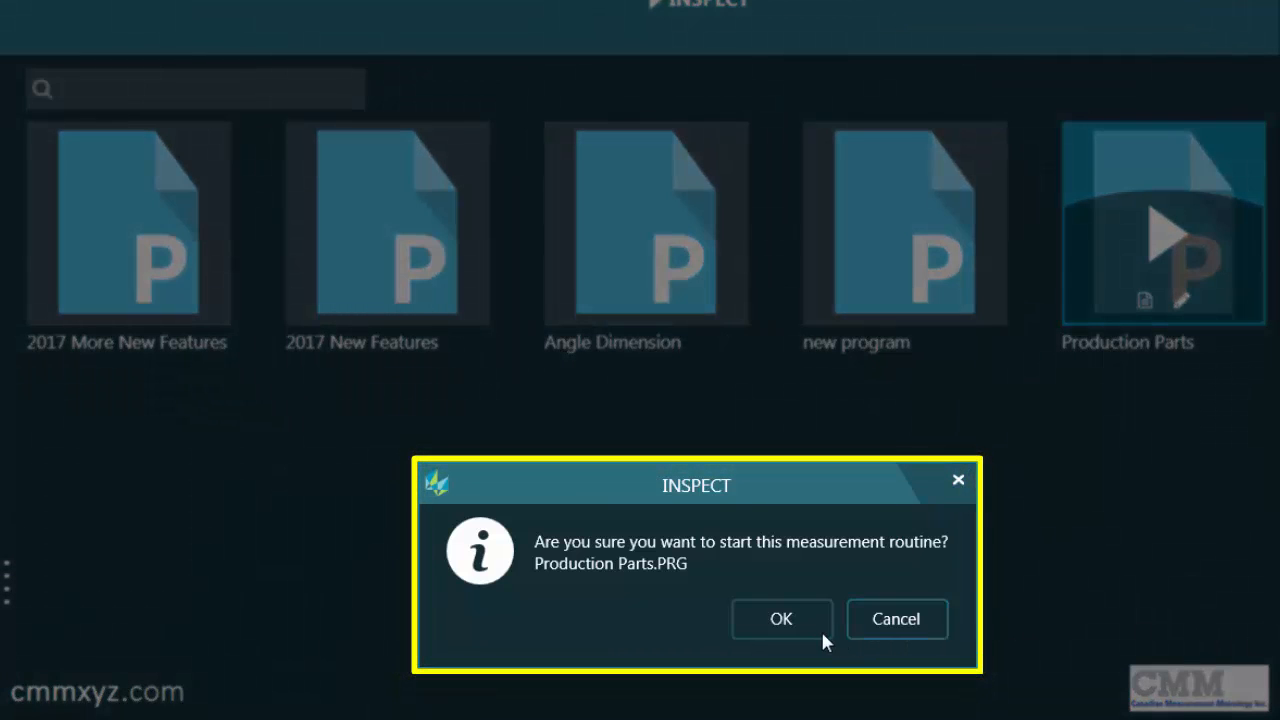
mouse_move(782, 620)
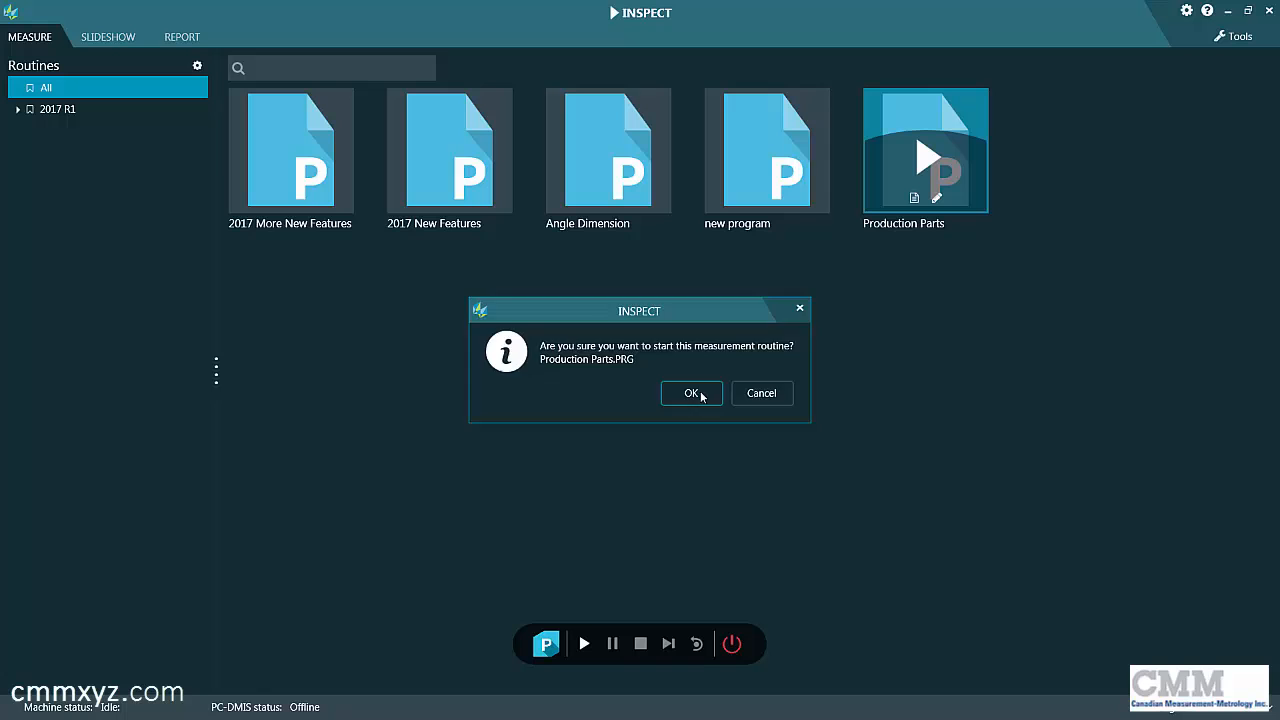
left_click(690, 392)
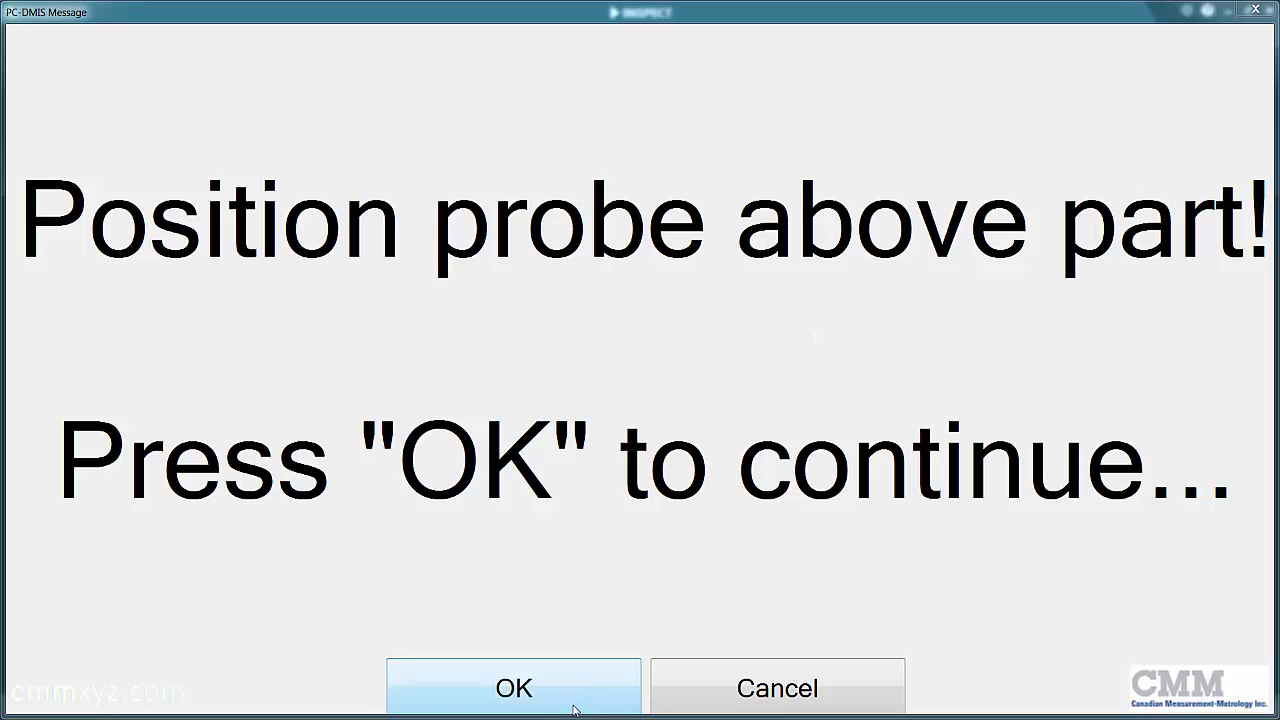
left_click(512, 688)
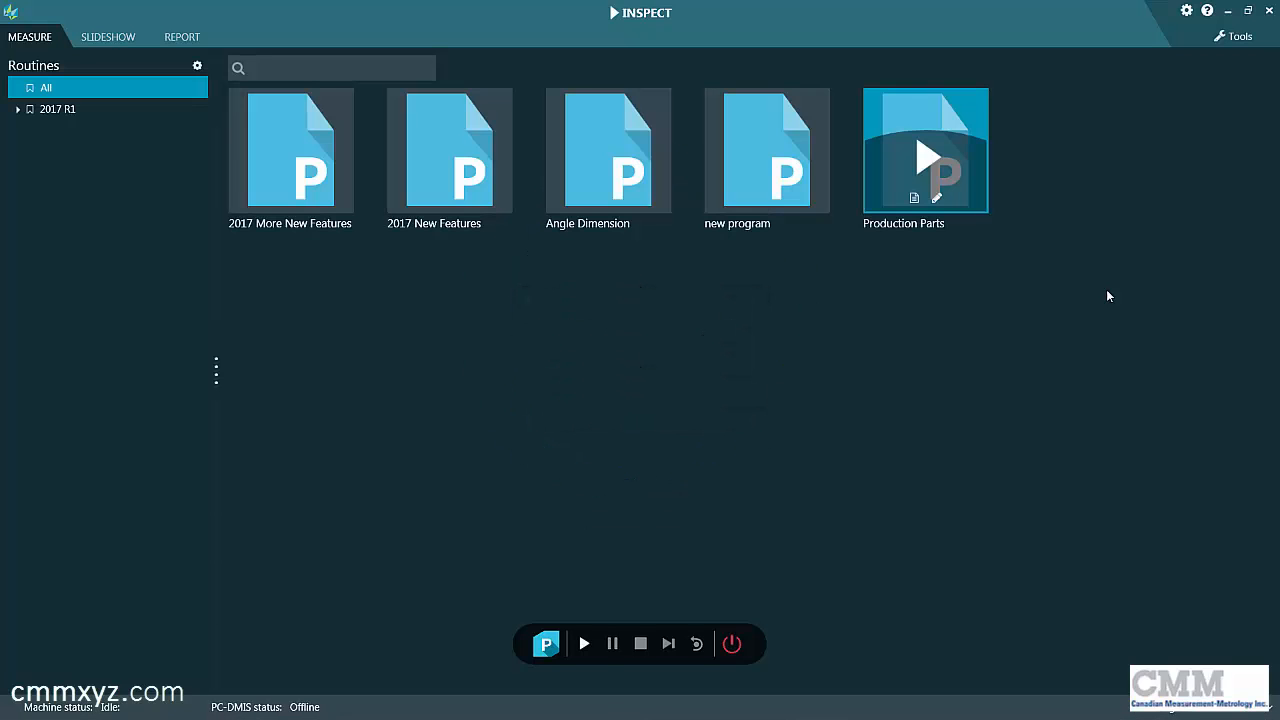
mouse_move(716, 324)
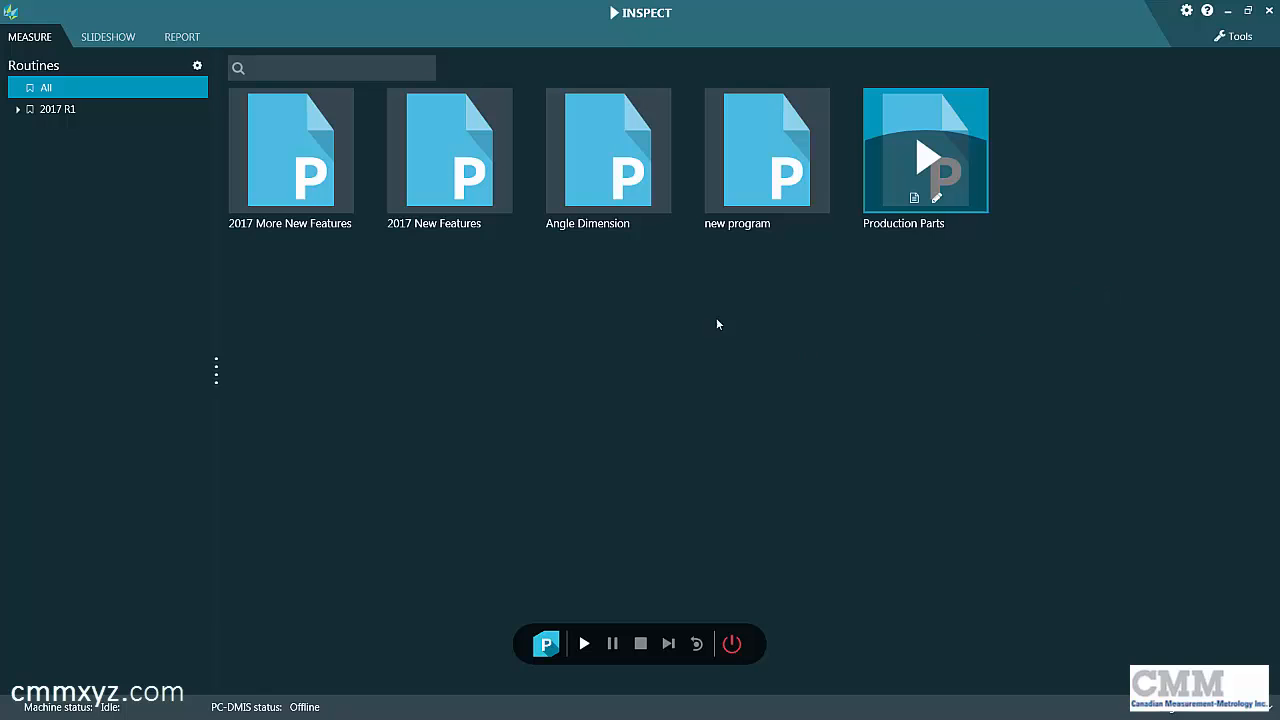
Open the newest Production Parts PDF from the REPORT list, review its point values, then close Adobe Reader.
left_click(182, 36)
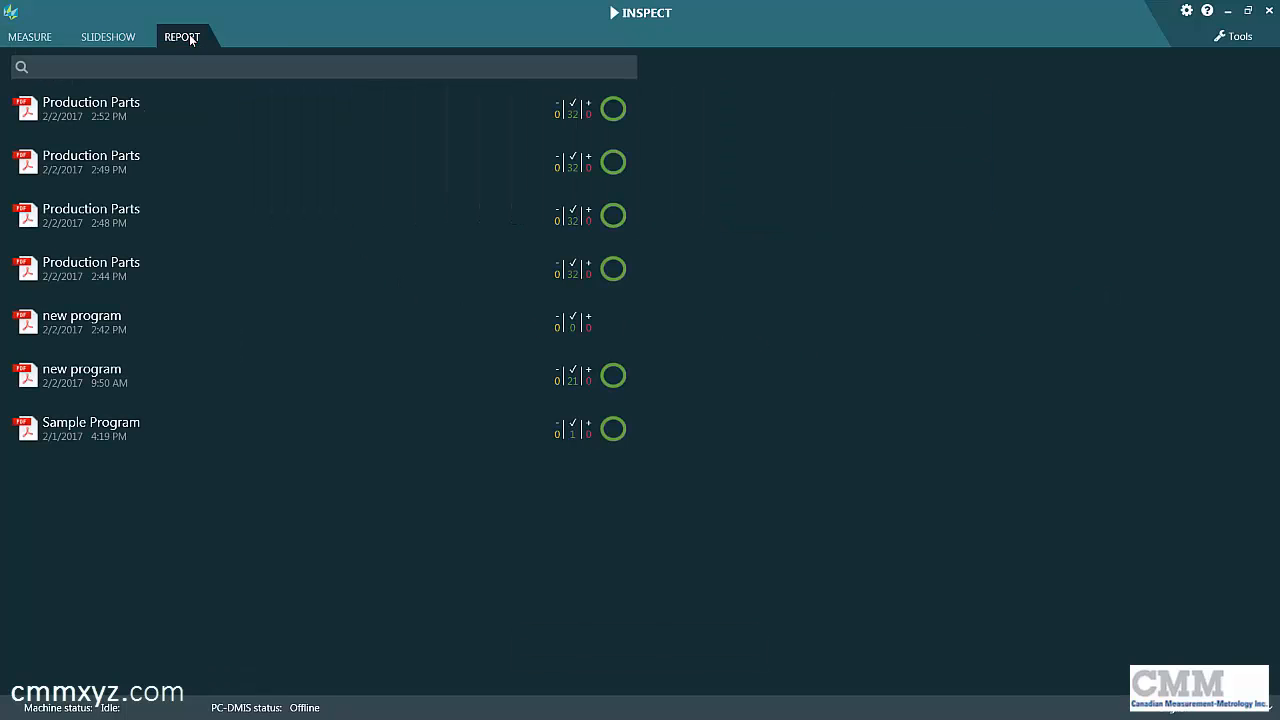
mouse_move(600, 140)
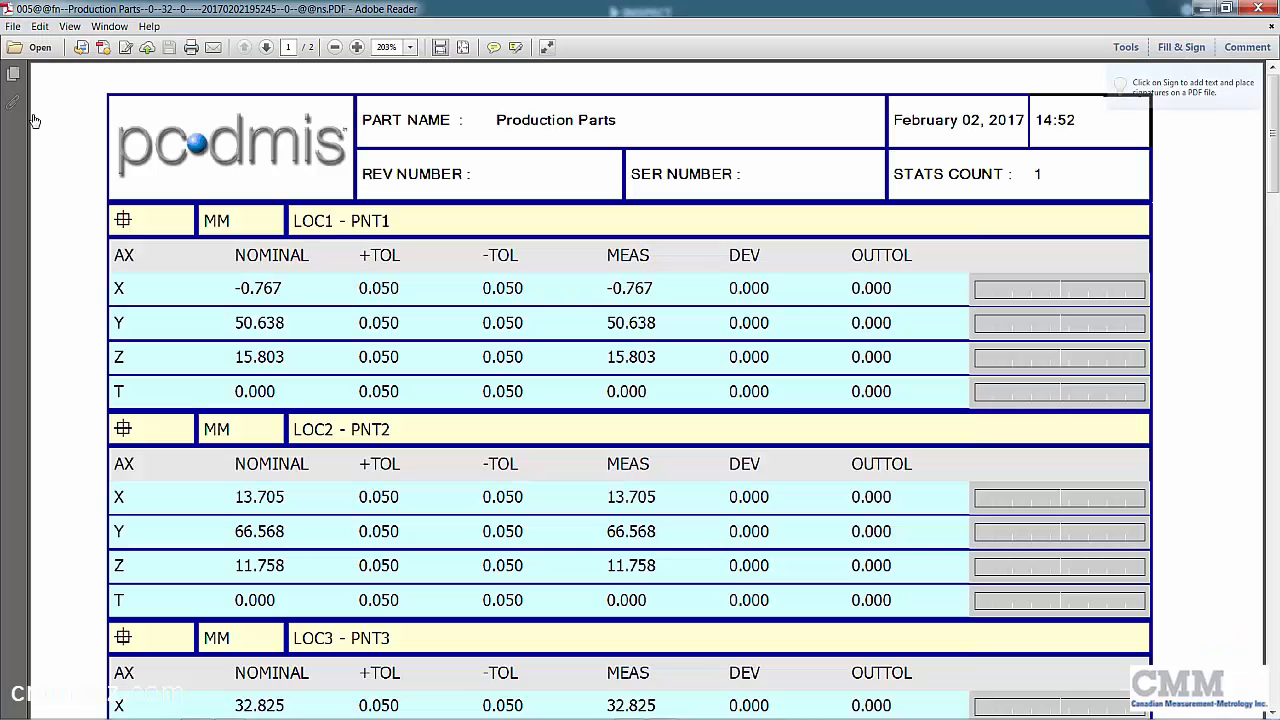
scroll("down", 3)
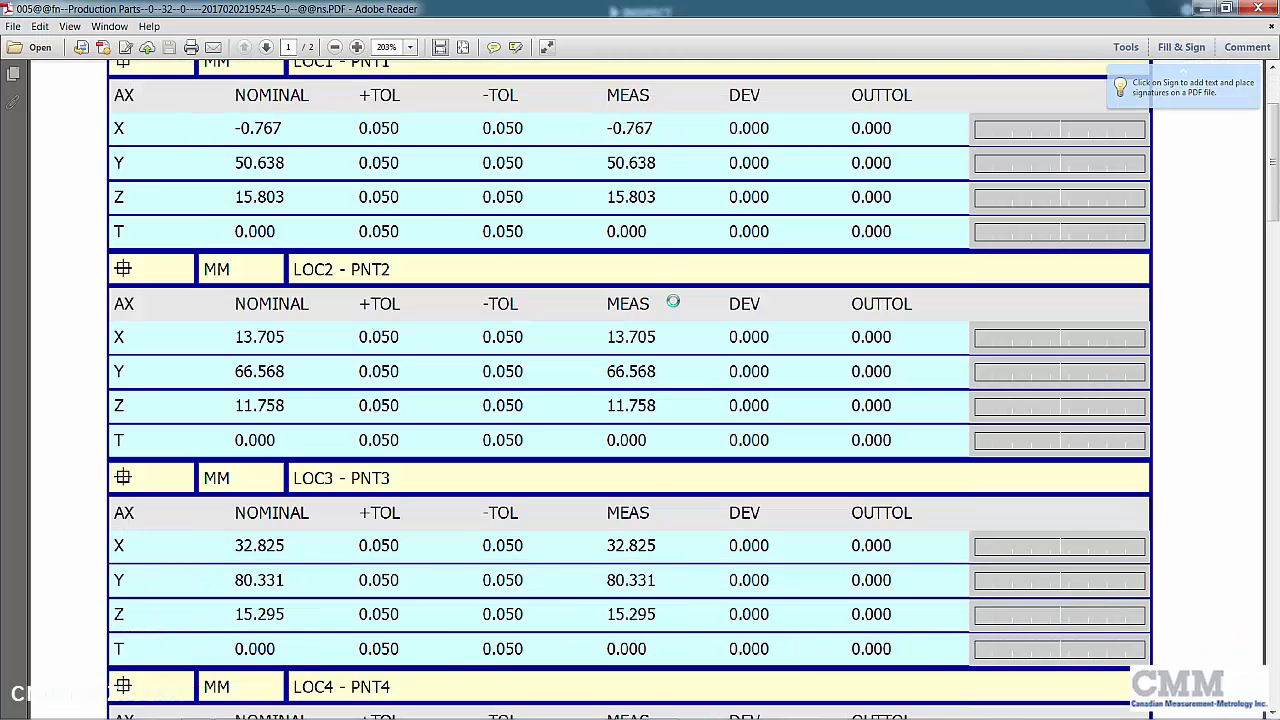
scroll("down", 3)
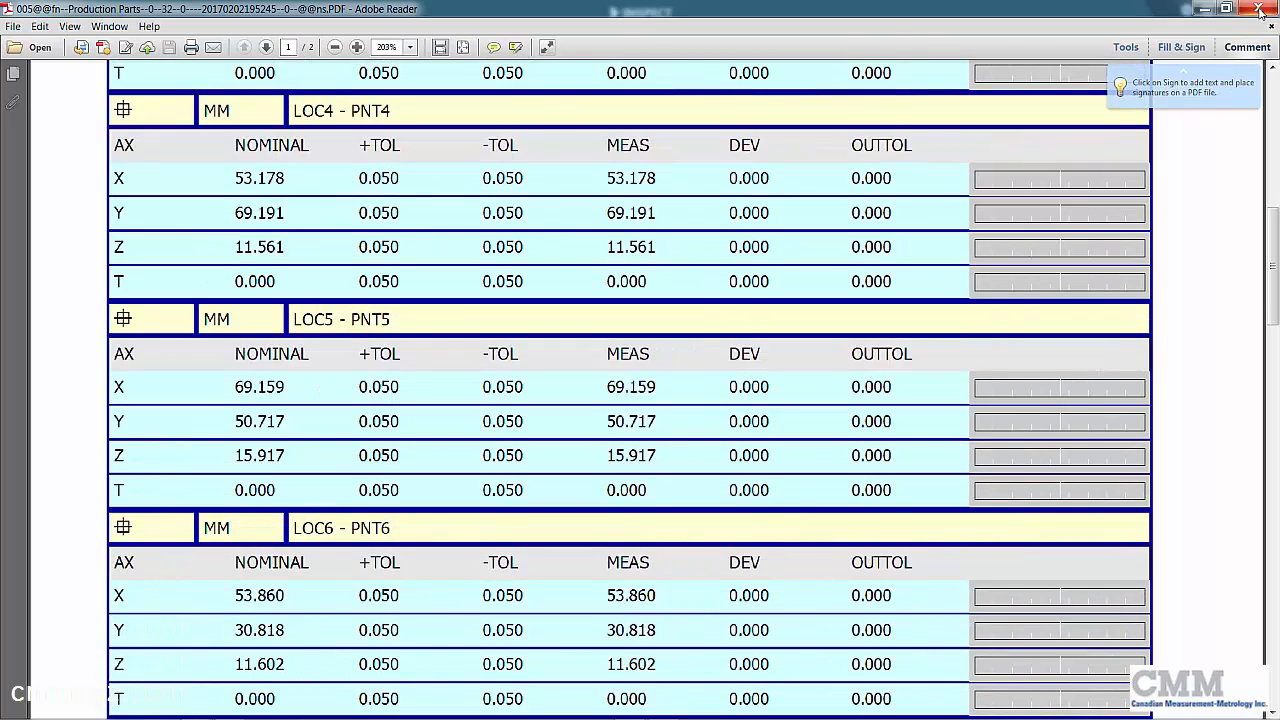
left_click(1260, 8)
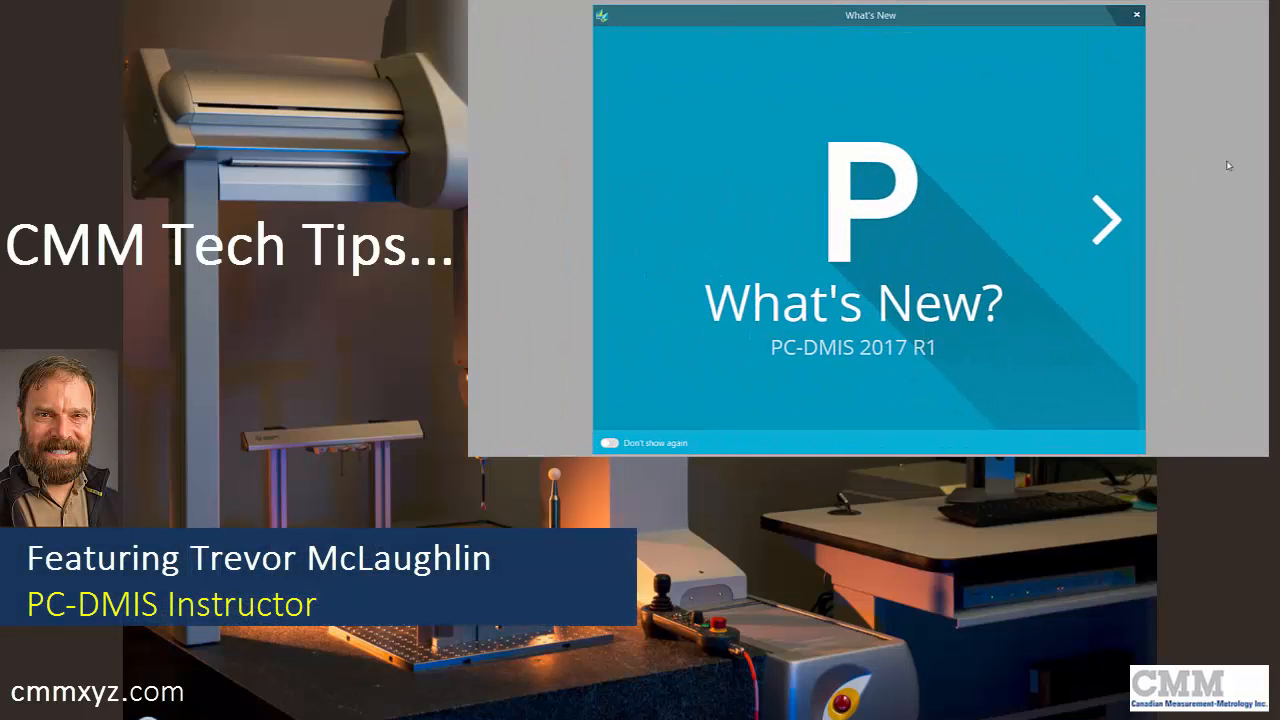
mouse_move(1110, 224)
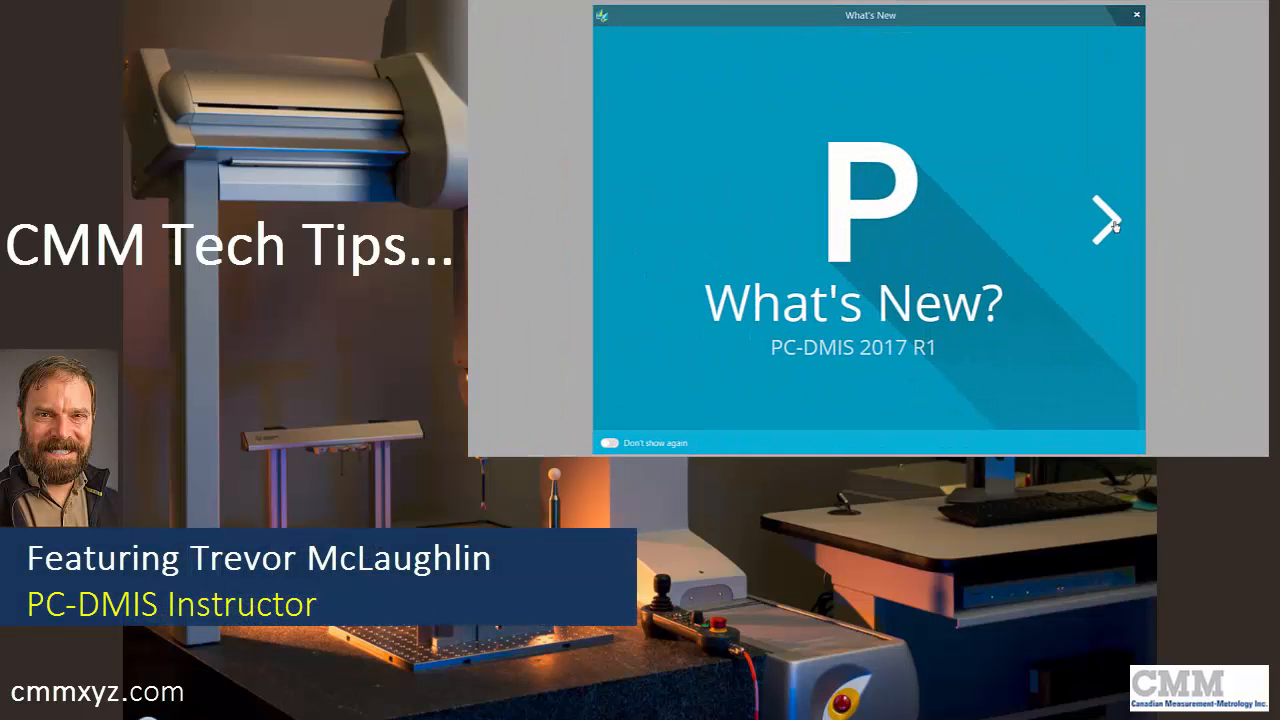
Advance the What's New slides through Introducing INSPECT and QuickFeature Anywhere to QuickScan Creation.
left_click(1108, 220)
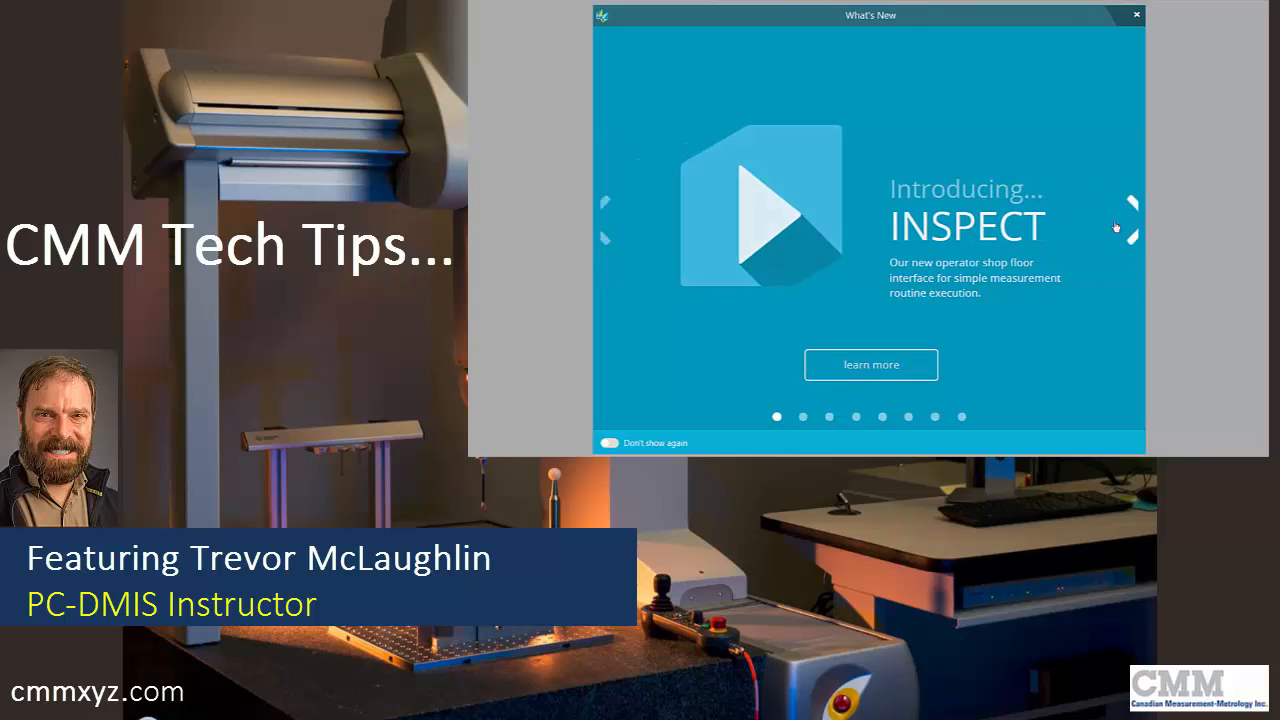
left_click(1130, 218)
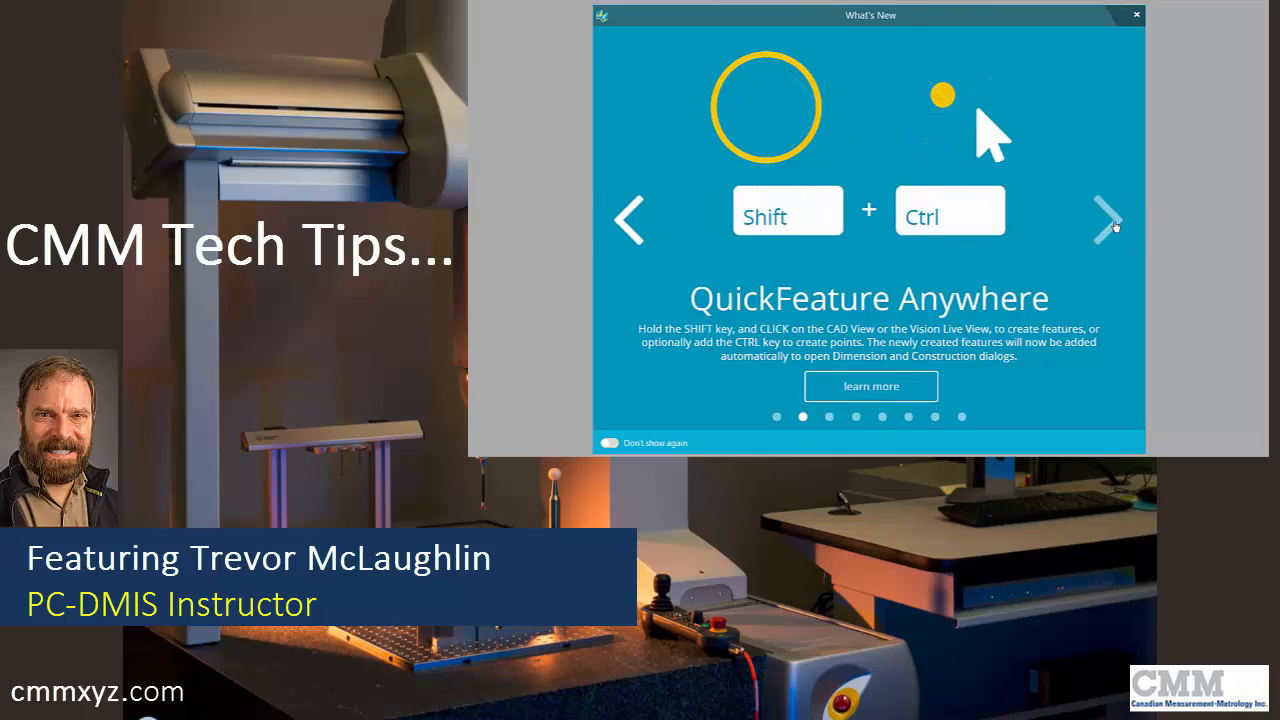
left_click(1110, 220)
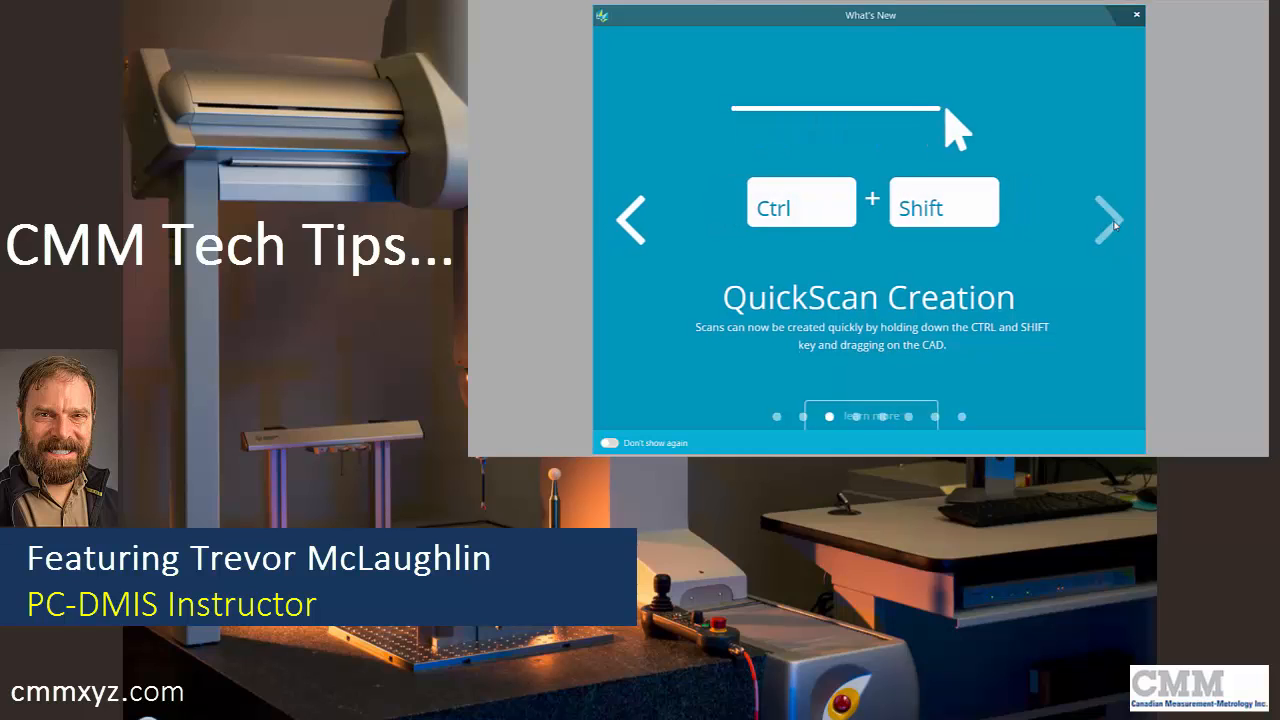